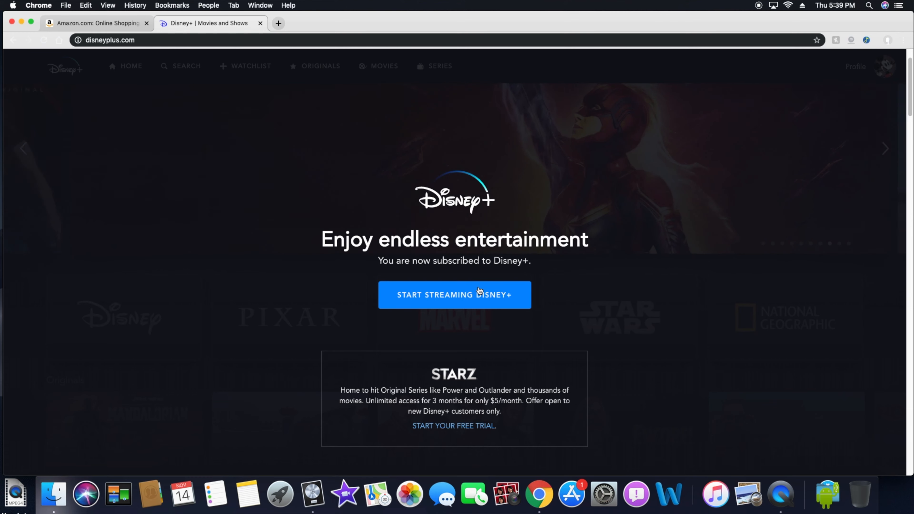
Start streaming from the welcome overlay and scroll through the home page's brand tiles and title rows.
{"action": "left_click", "coordinate": [455, 295]}
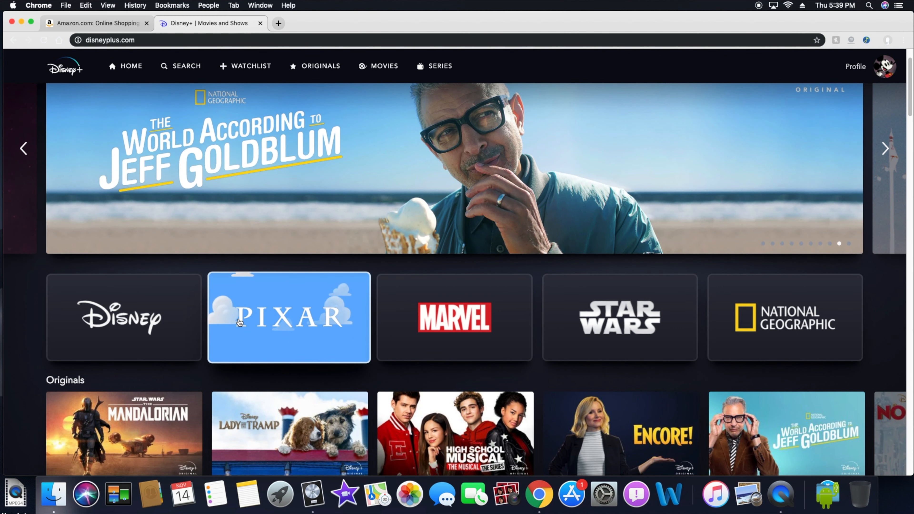
{"action": "mouse_move", "coordinate": [123, 317]}
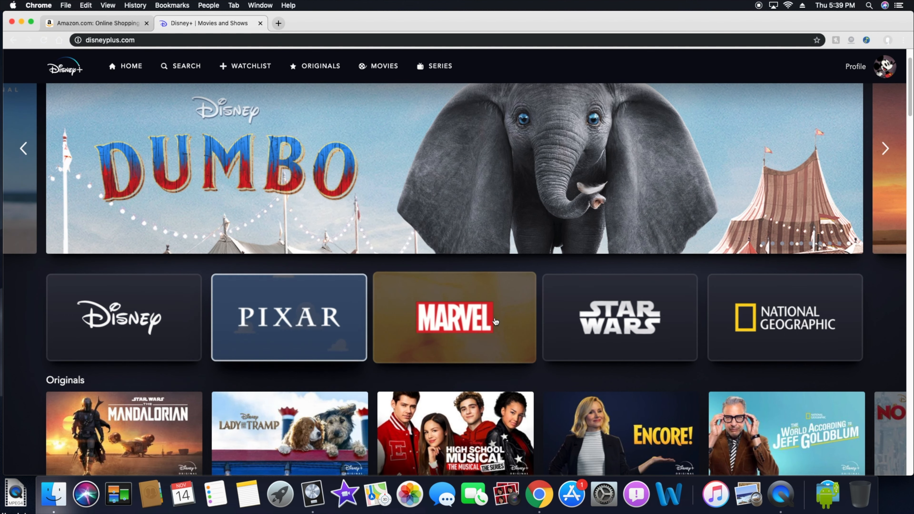
{"action": "mouse_move", "coordinate": [784, 317]}
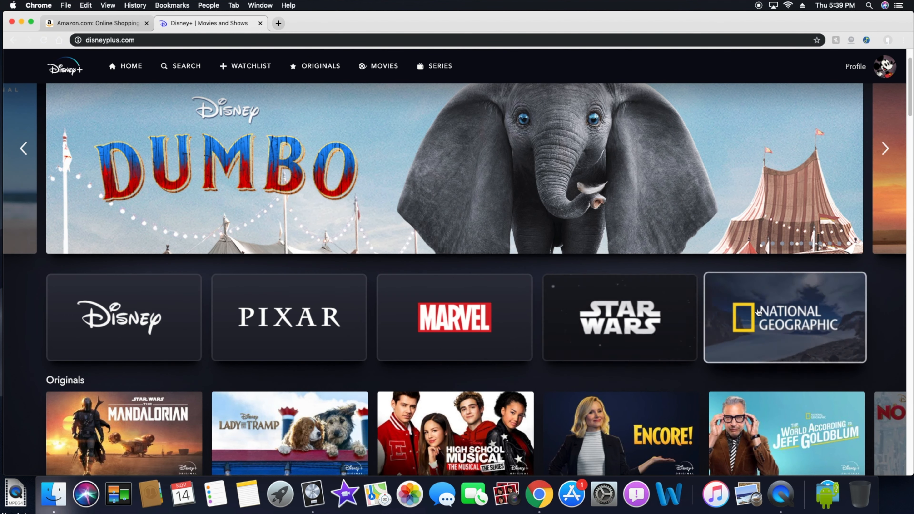
{"action": "scroll", "scroll_direction": "down", "scroll_amount": 3}
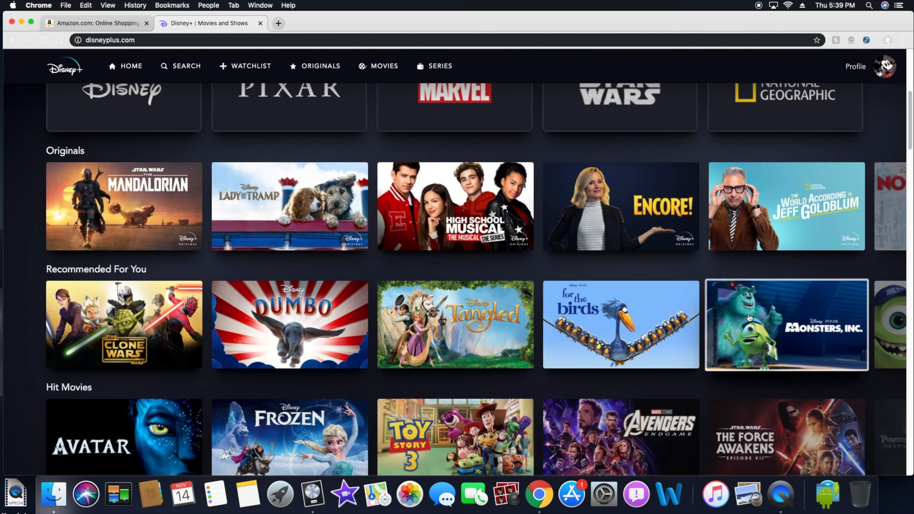
{"action": "scroll", "scroll_direction": "up", "scroll_amount": 3}
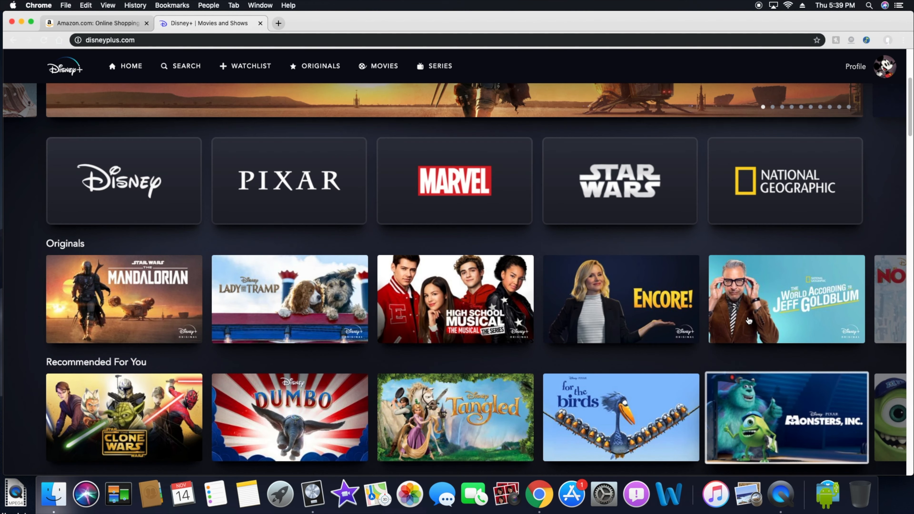
{"action": "scroll", "scroll_direction": "down", "scroll_amount": 3}
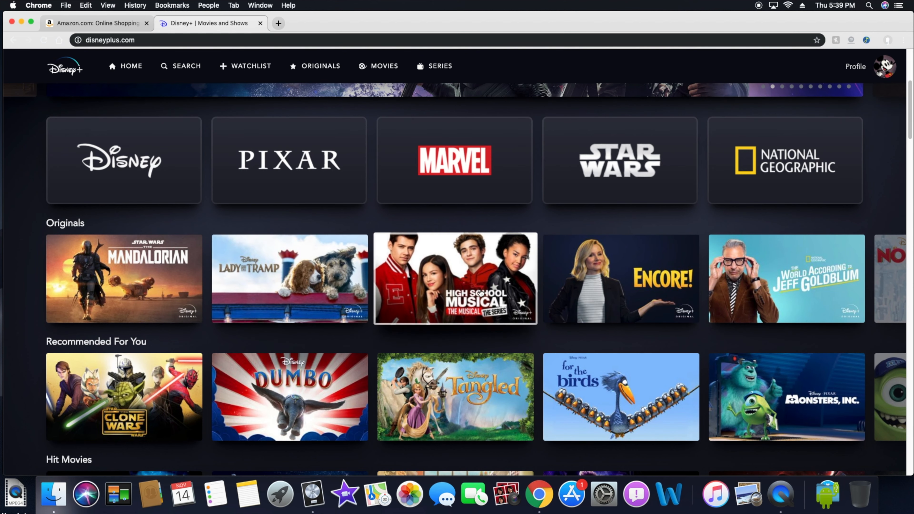
{"action": "mouse_move", "coordinate": [289, 279]}
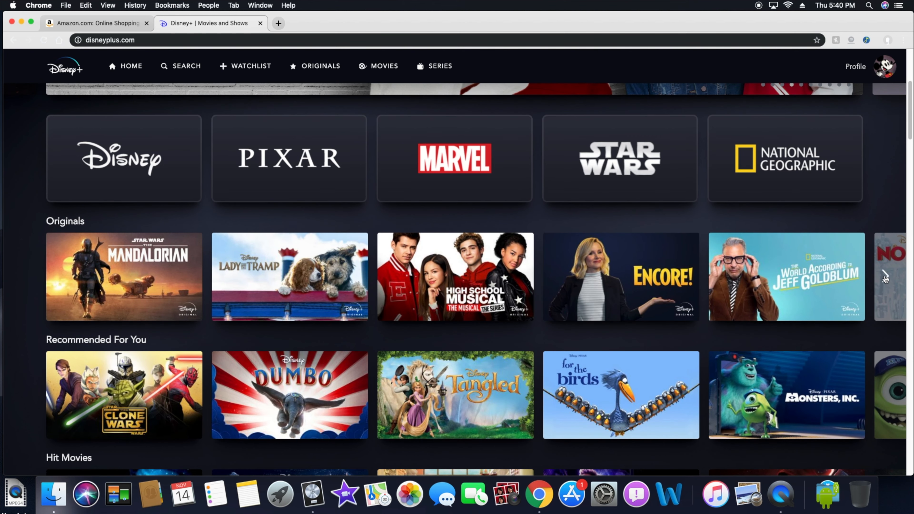
Page the Originals and Recommended For You rows to the right, then return to the top of the home page.
{"action": "left_click", "coordinate": [885, 278]}
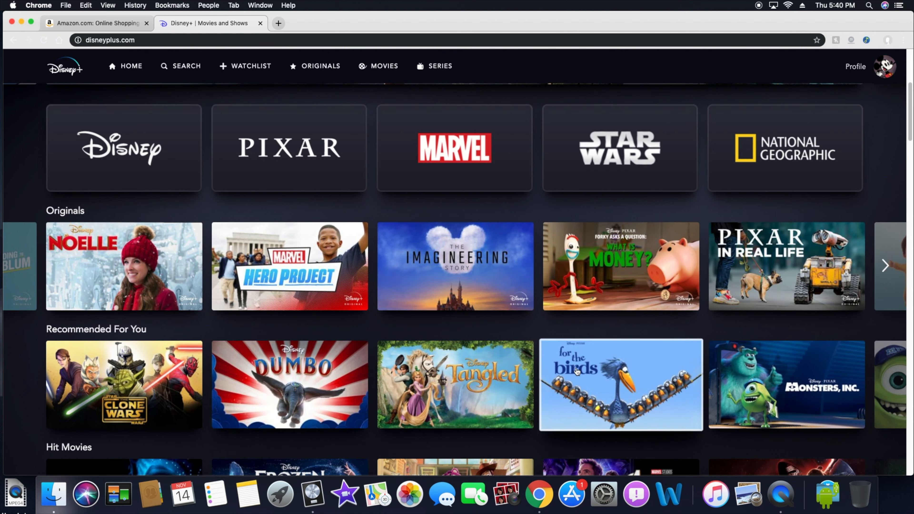
{"action": "left_click", "coordinate": [886, 265]}
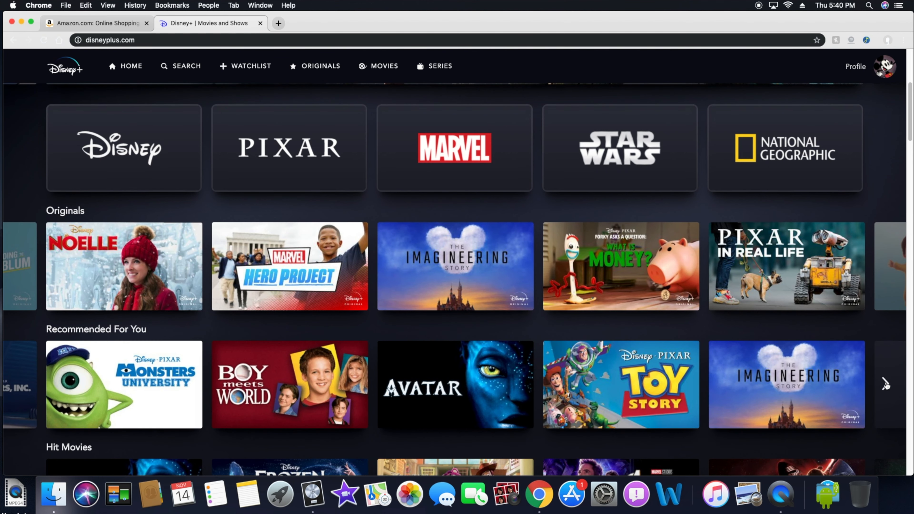
{"action": "scroll", "scroll_direction": "up", "scroll_amount": 3}
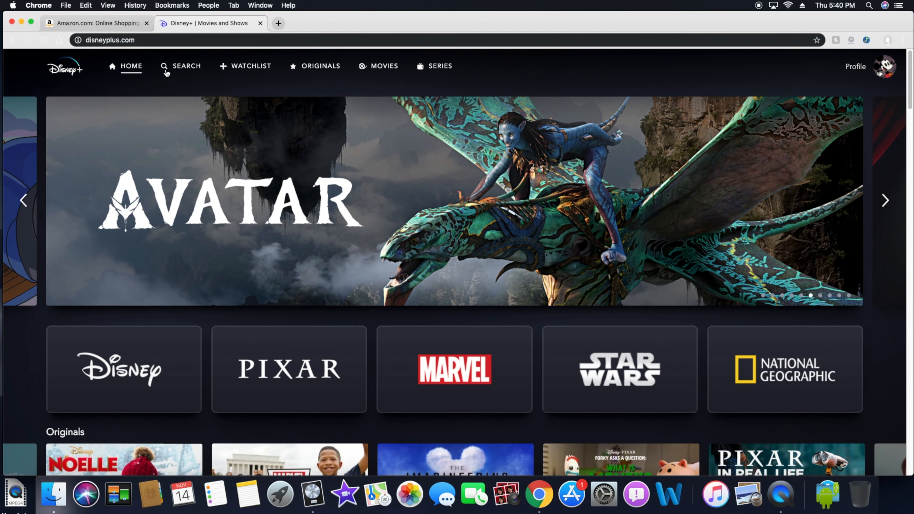
{"action": "mouse_move", "coordinate": [253, 74]}
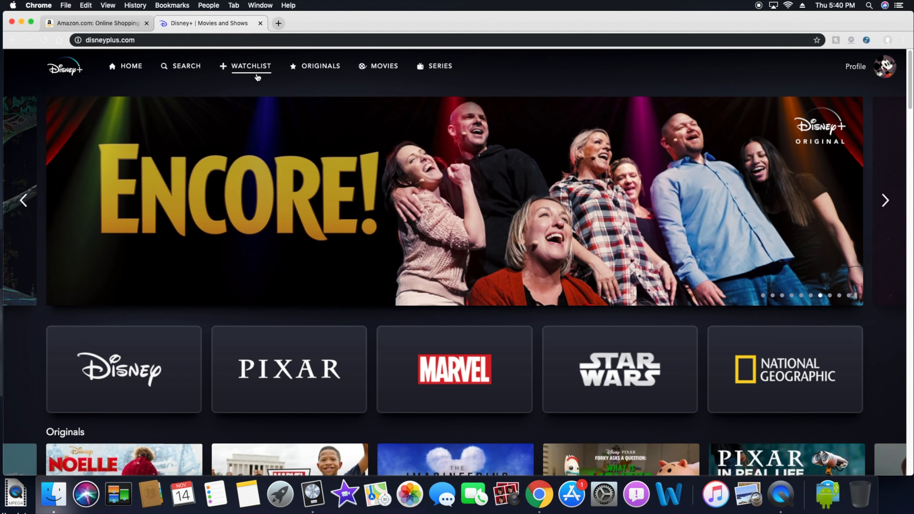
{"action": "mouse_move", "coordinate": [320, 65]}
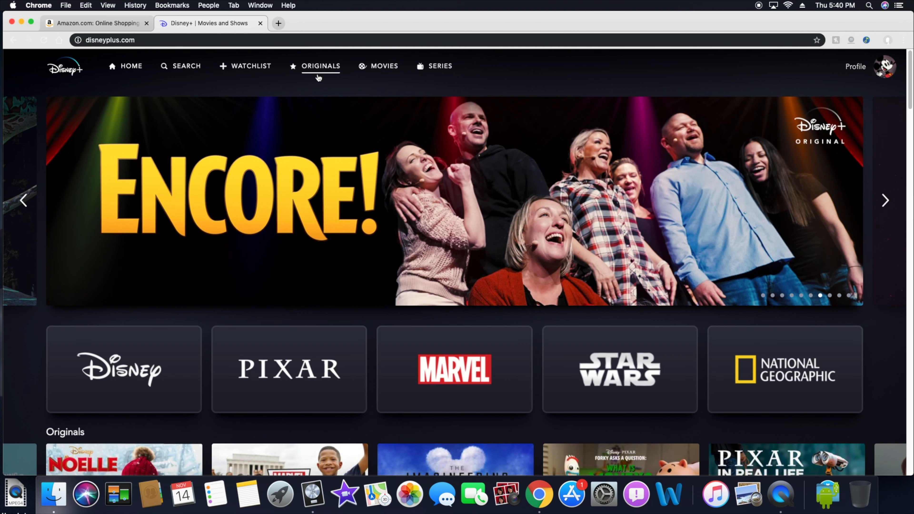
{"action": "mouse_move", "coordinate": [425, 90]}
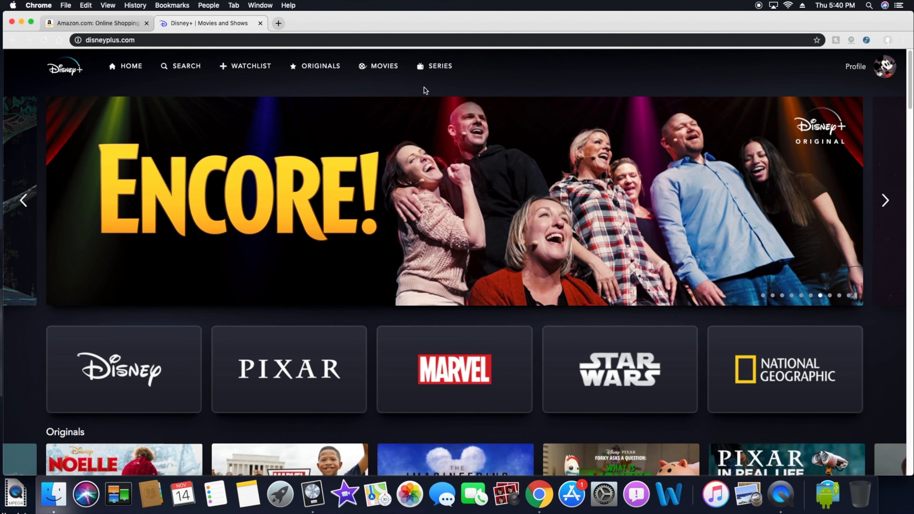
Go to the Originals page and scroll through titles like The Mandalorian, Noelle and The Imagineering Story.
{"action": "left_click", "coordinate": [320, 65]}
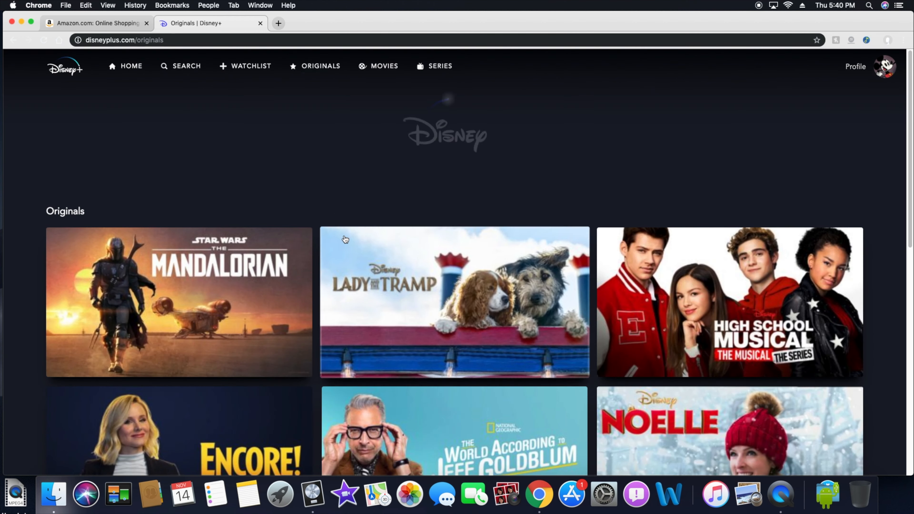
{"action": "scroll", "scroll_direction": "down", "scroll_amount": 3}
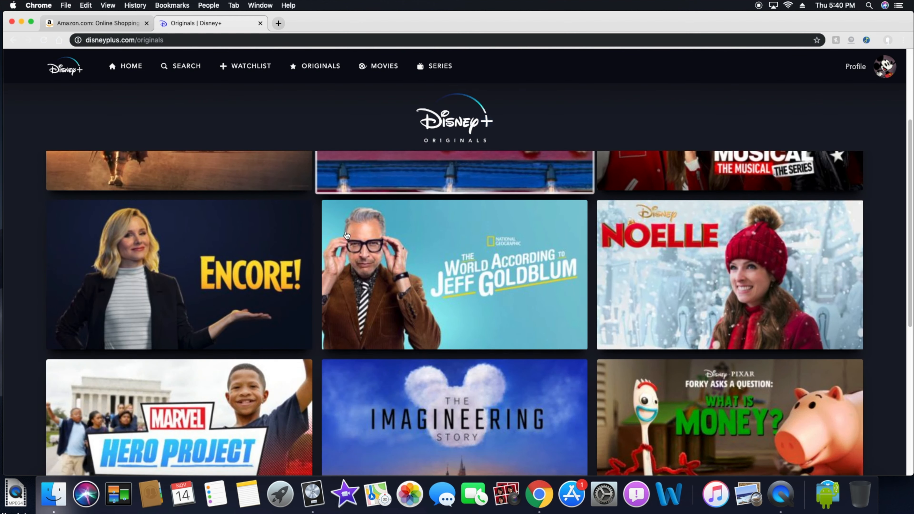
{"action": "scroll", "scroll_direction": "down", "scroll_amount": 3}
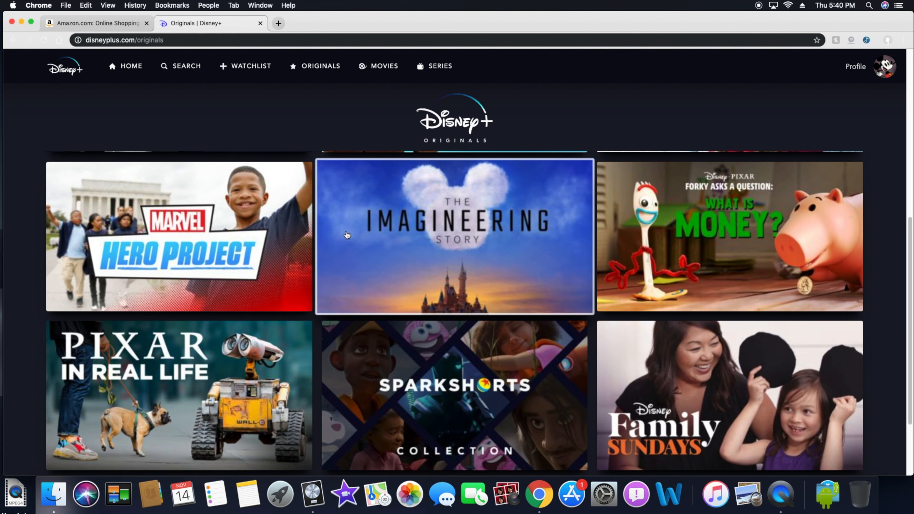
{"action": "scroll", "scroll_direction": "down", "scroll_amount": 3}
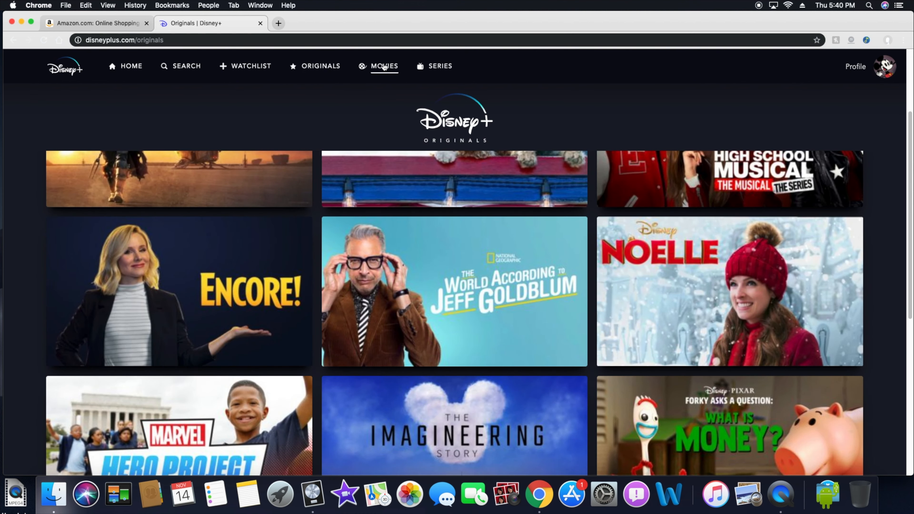
Go to the Movies catalogue and scroll to its end, down to Thor and The Nightmare Before Christmas.
{"action": "left_click", "coordinate": [384, 66]}
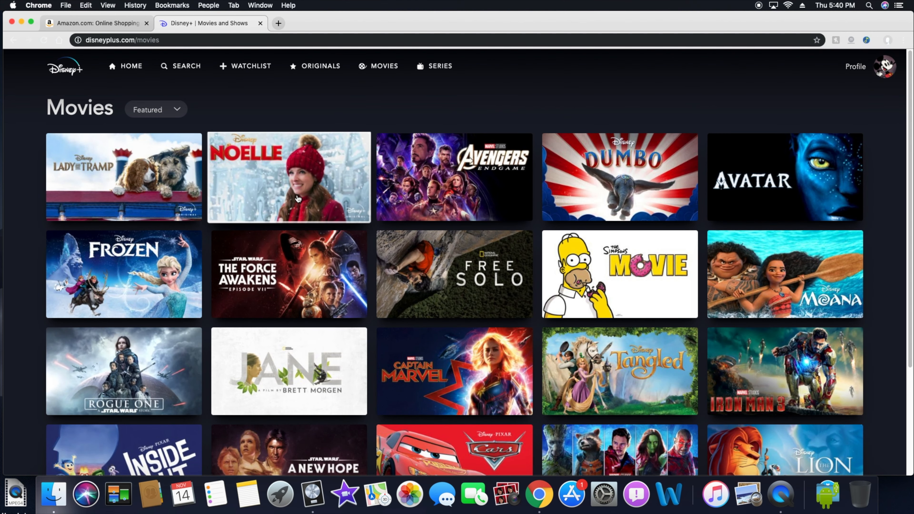
{"action": "mouse_move", "coordinate": [264, 171]}
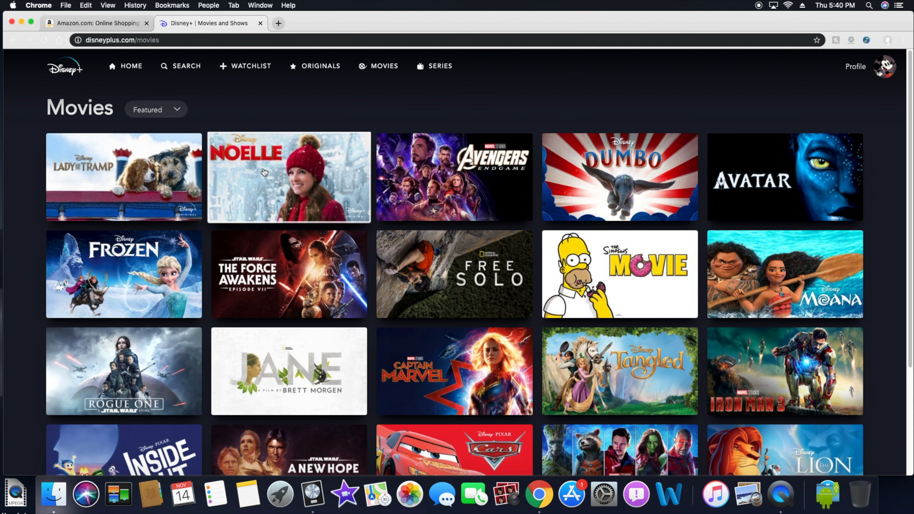
{"action": "mouse_move", "coordinate": [419, 199]}
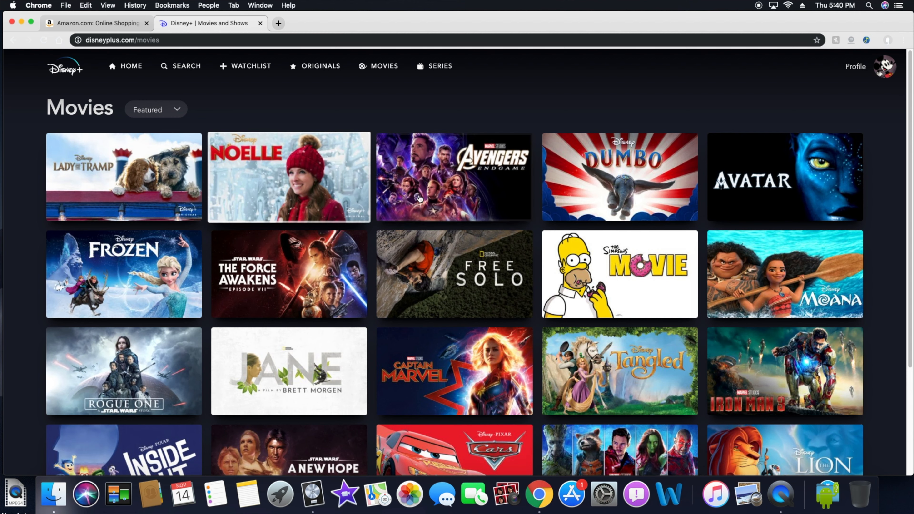
{"action": "mouse_move", "coordinate": [619, 274]}
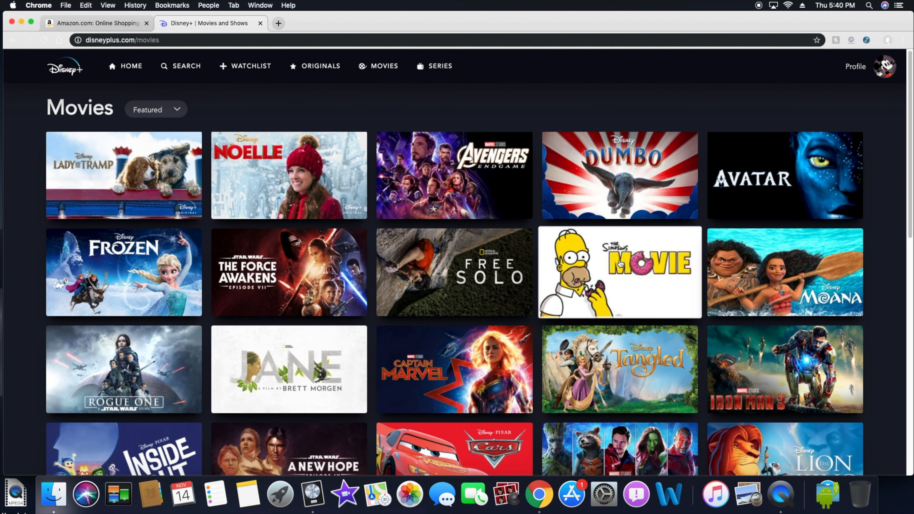
{"action": "mouse_move", "coordinate": [627, 265]}
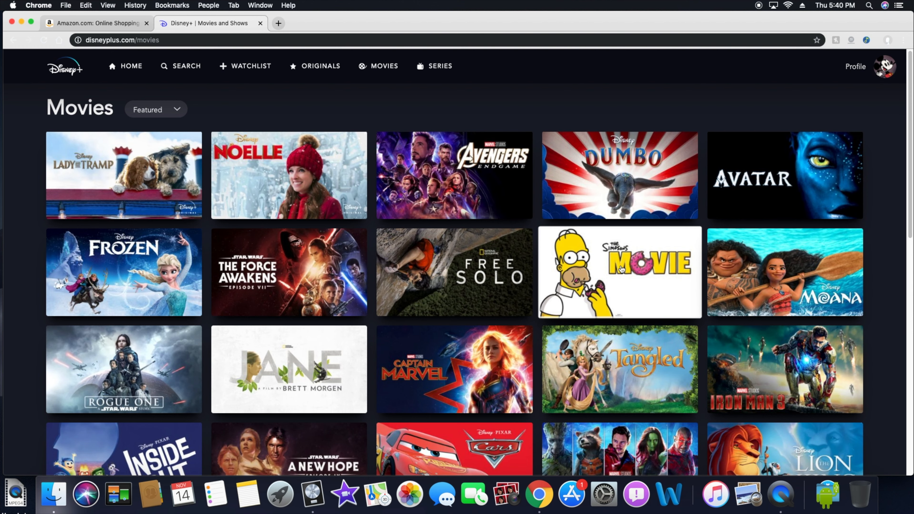
{"action": "scroll", "scroll_direction": "down", "scroll_amount": 3}
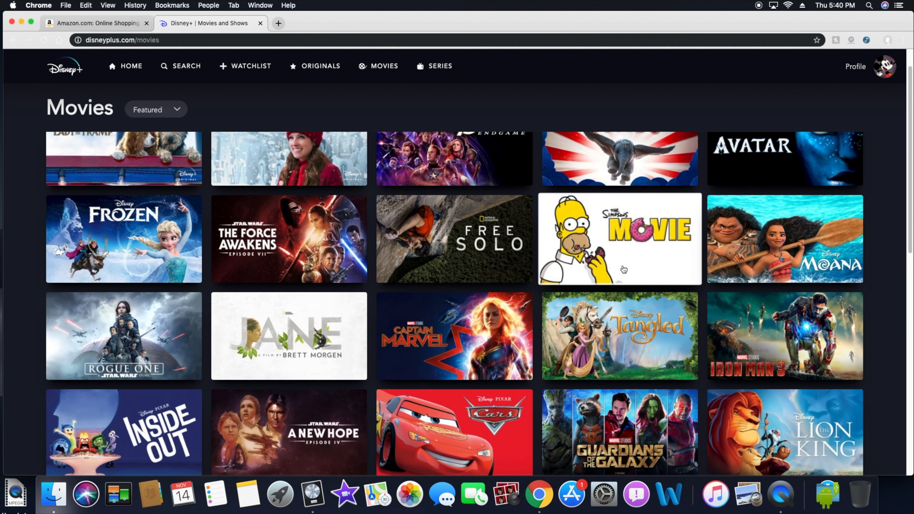
{"action": "scroll", "scroll_direction": "down", "scroll_amount": 3}
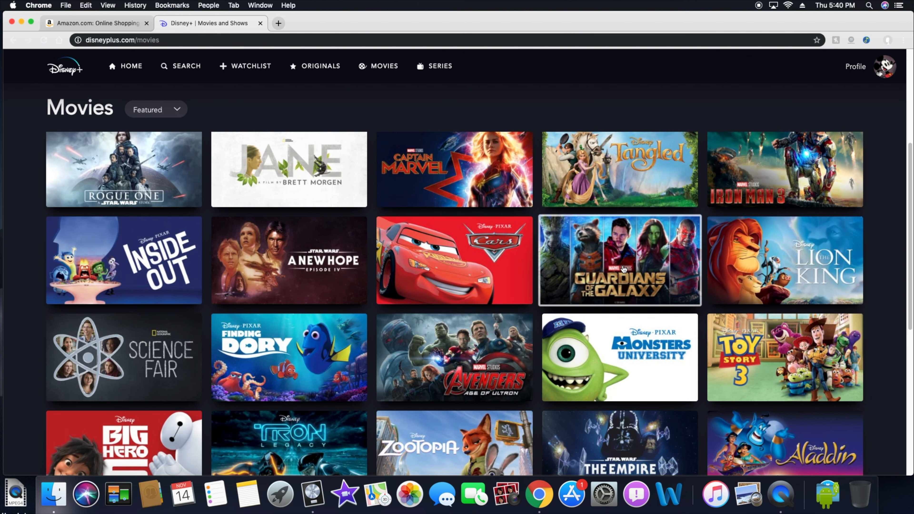
{"action": "scroll", "scroll_direction": "down", "scroll_amount": 3}
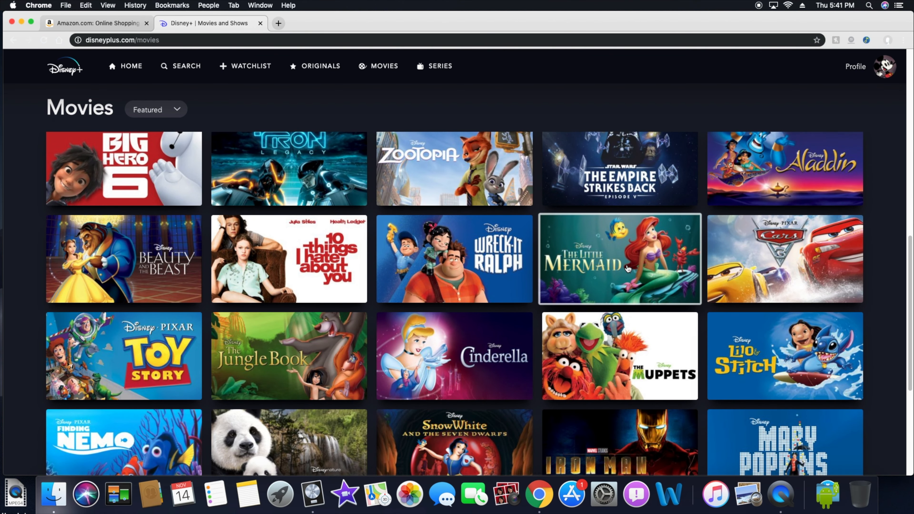
{"action": "scroll", "scroll_direction": "down", "scroll_amount": 3}
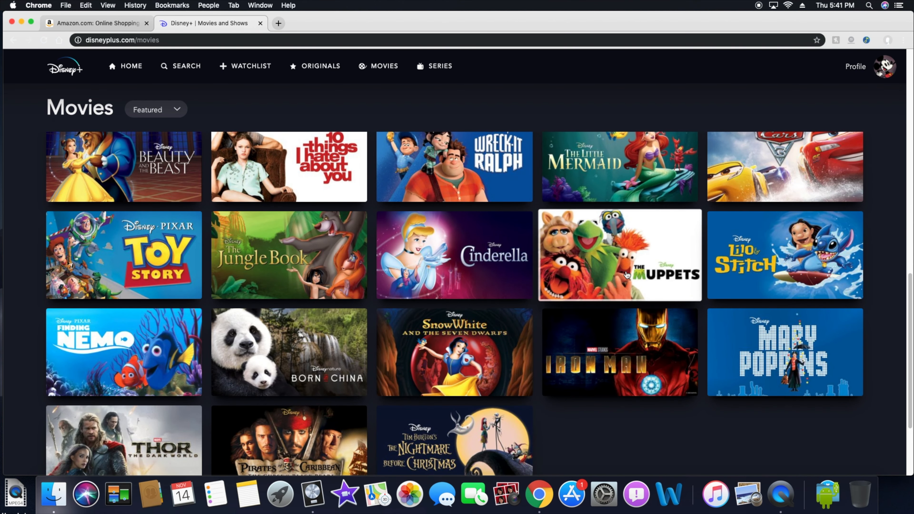
{"action": "scroll", "scroll_direction": "down", "scroll_amount": 3}
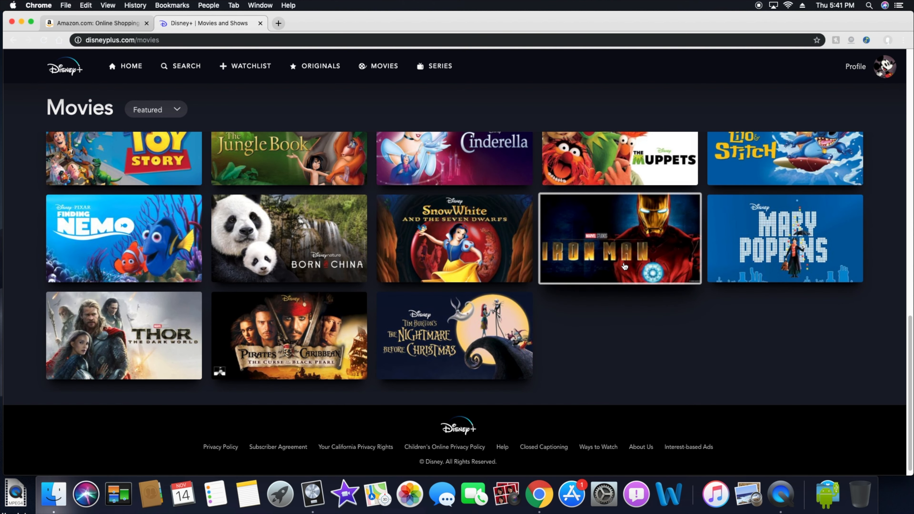
{"action": "mouse_move", "coordinate": [342, 45]}
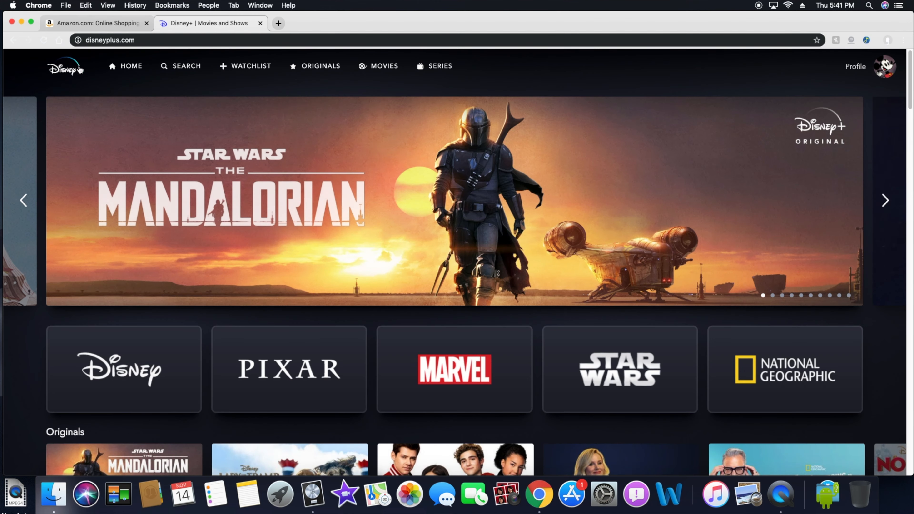
Go to the Disney brand page and page through more Animated Movies titles.
{"action": "left_click", "coordinate": [122, 369]}
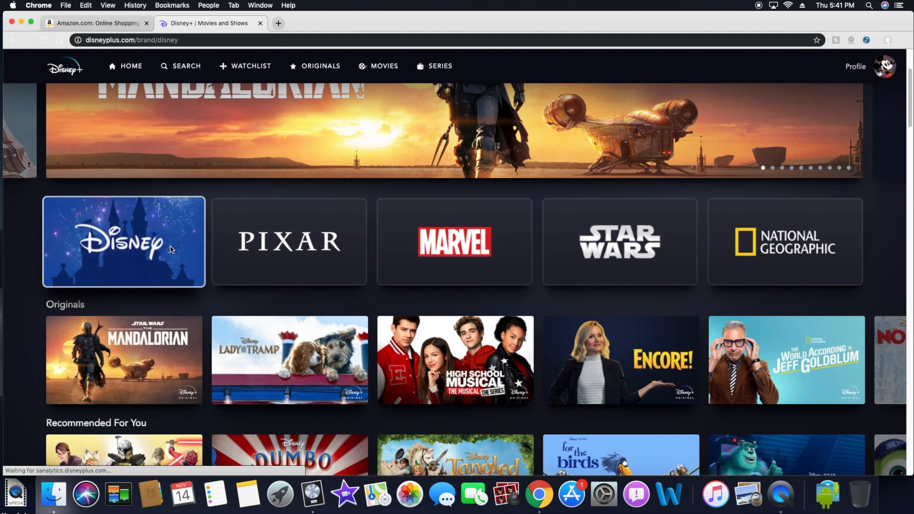
{"action": "left_click", "coordinate": [124, 241]}
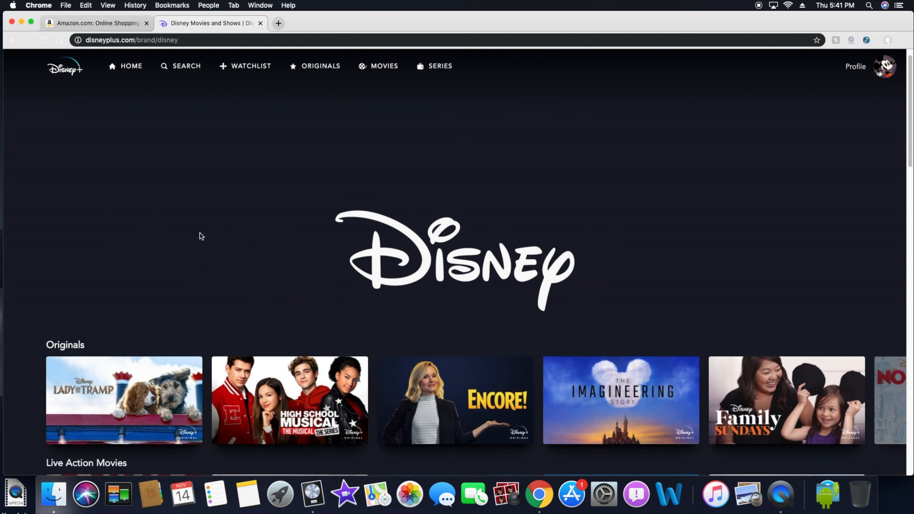
{"action": "scroll", "scroll_direction": "down", "scroll_amount": 3}
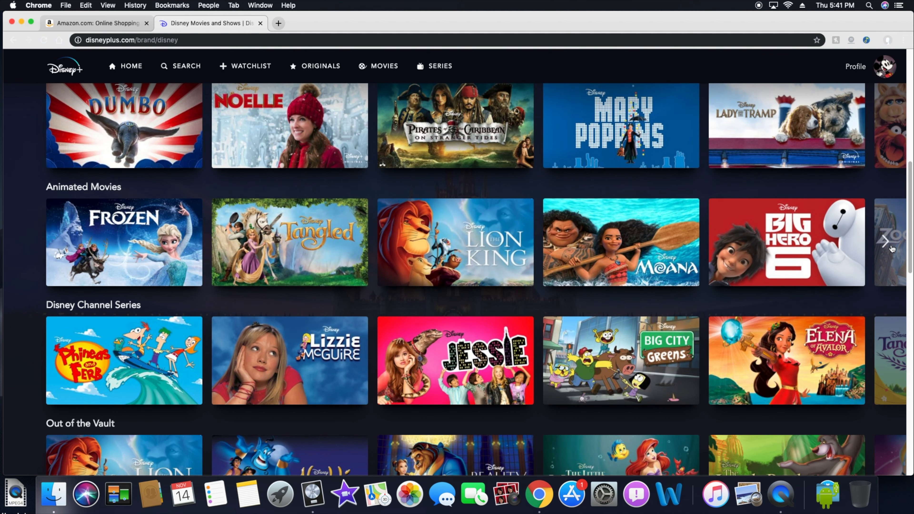
{"action": "left_click", "coordinate": [891, 242]}
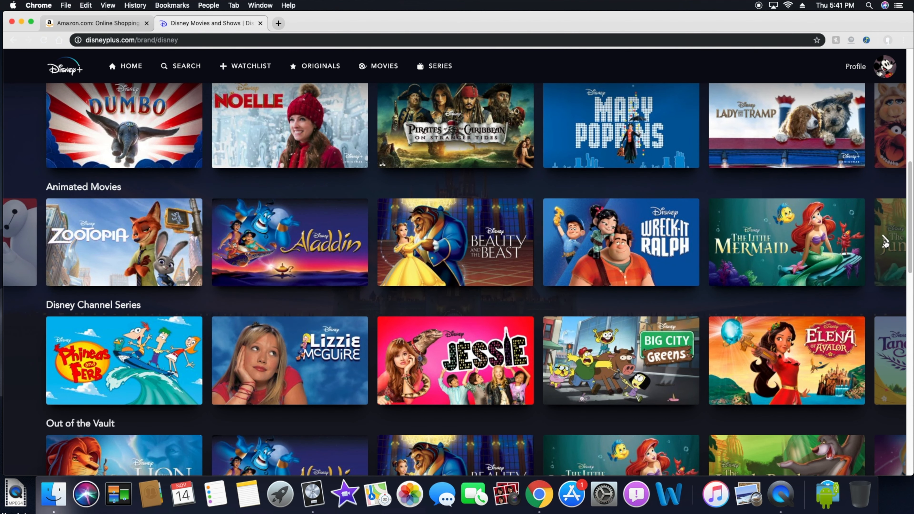
{"action": "scroll", "scroll_direction": "right", "scroll_amount": 3}
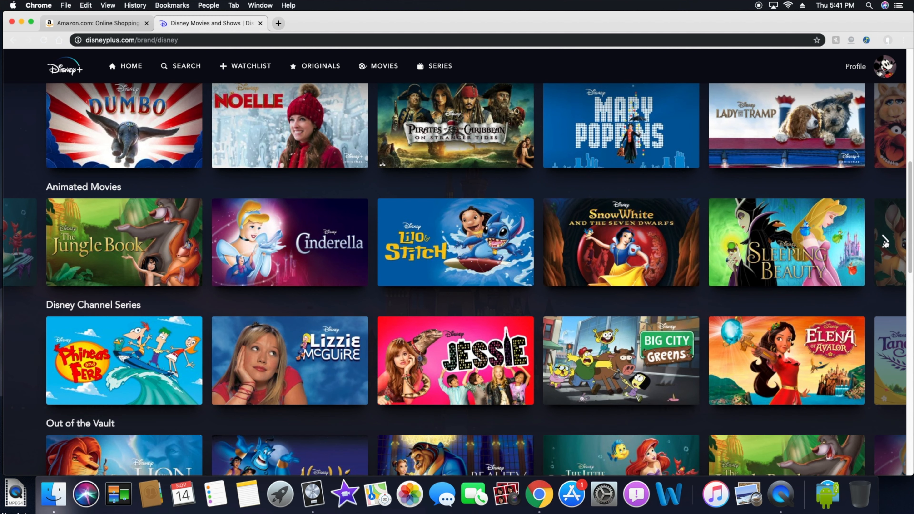
{"action": "left_click", "coordinate": [886, 241]}
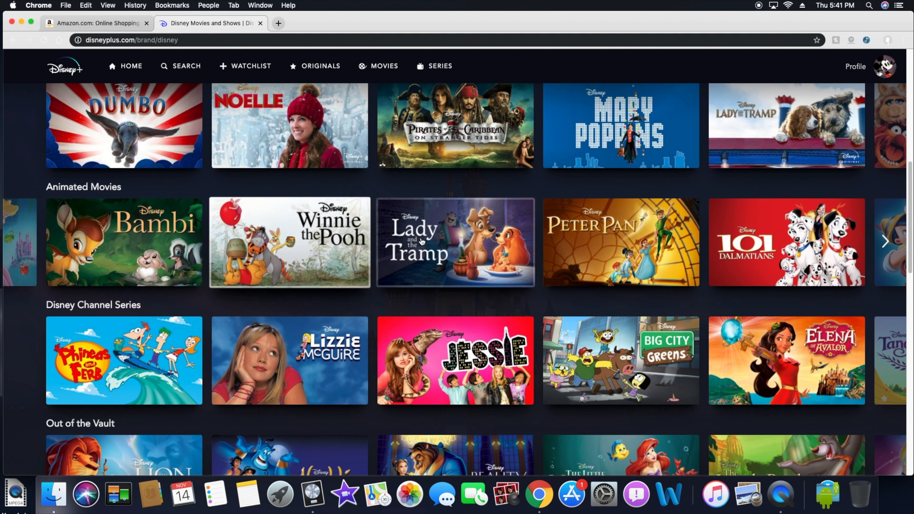
{"action": "mouse_move", "coordinate": [620, 242]}
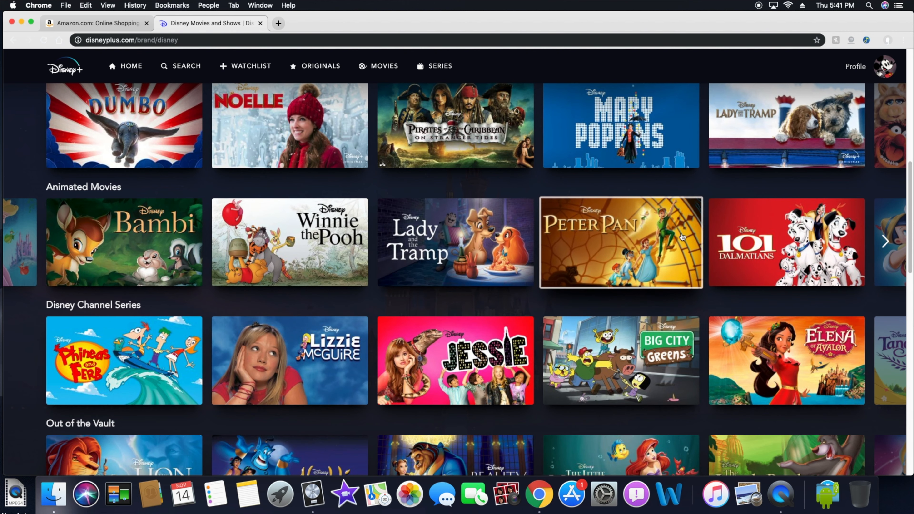
{"action": "left_click", "coordinate": [885, 241]}
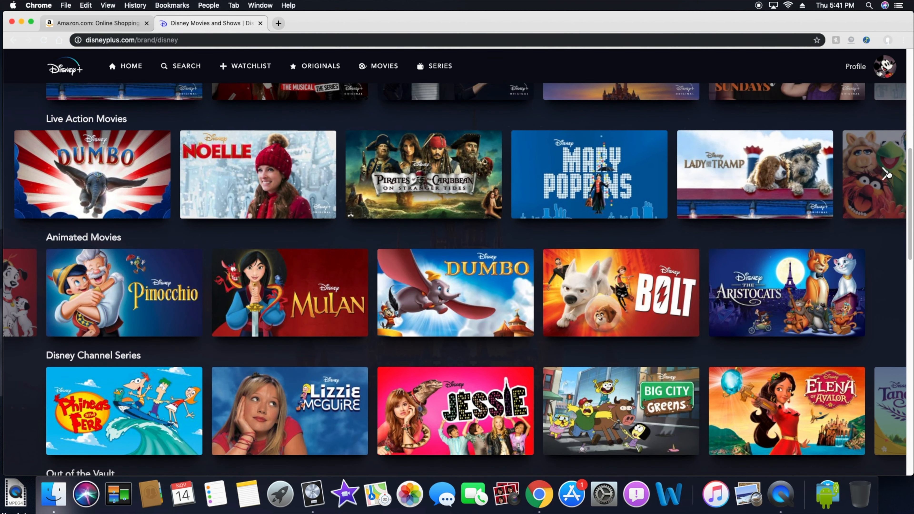
Page forward and back through Live Action Movies, then reveal more Out of the Vault classics like Peter Pan and 101 Dalmatians.
{"action": "left_click", "coordinate": [885, 173]}
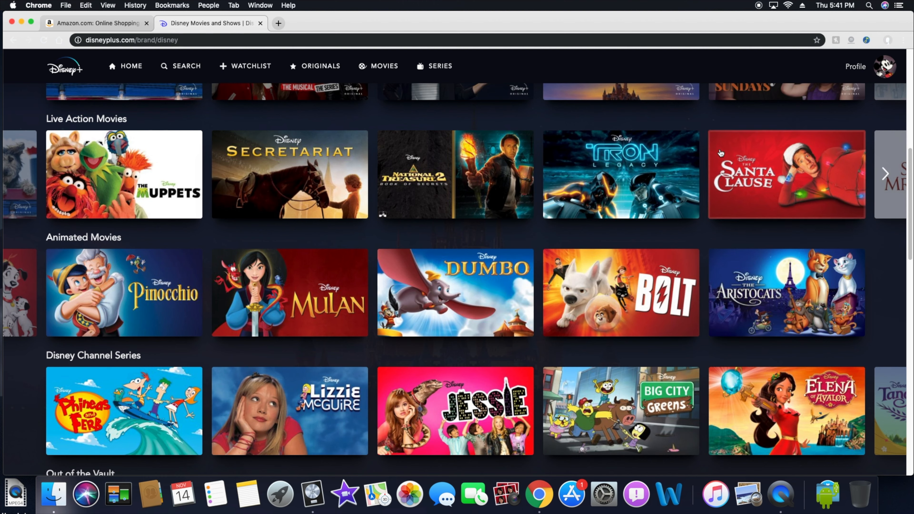
{"action": "left_click", "coordinate": [885, 173]}
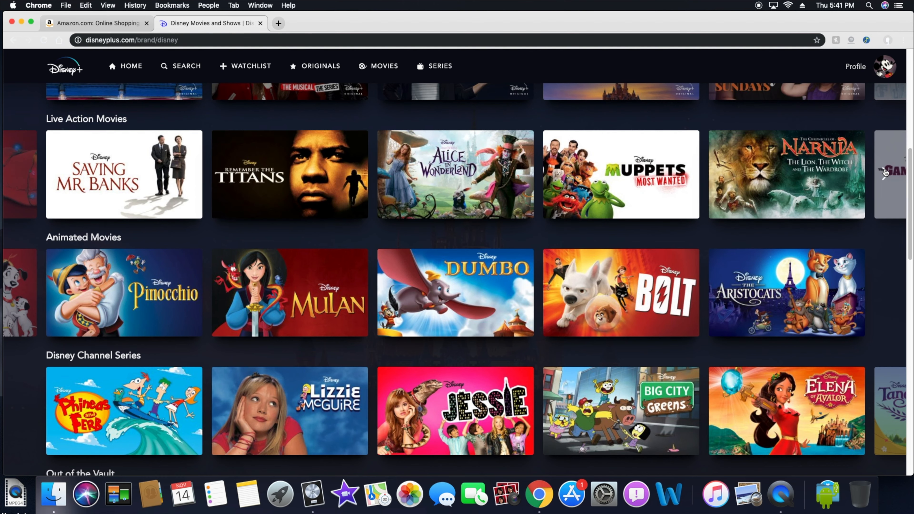
{"action": "left_click", "coordinate": [885, 174]}
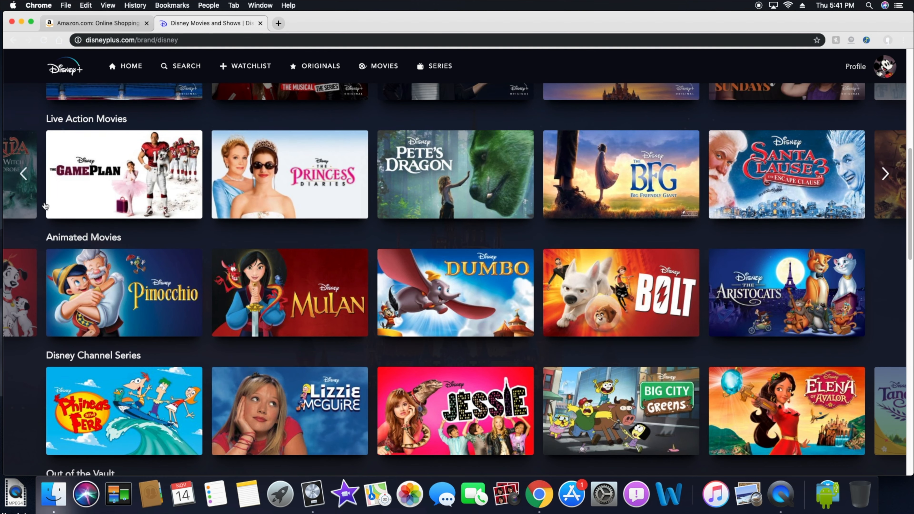
{"action": "left_click", "coordinate": [884, 173]}
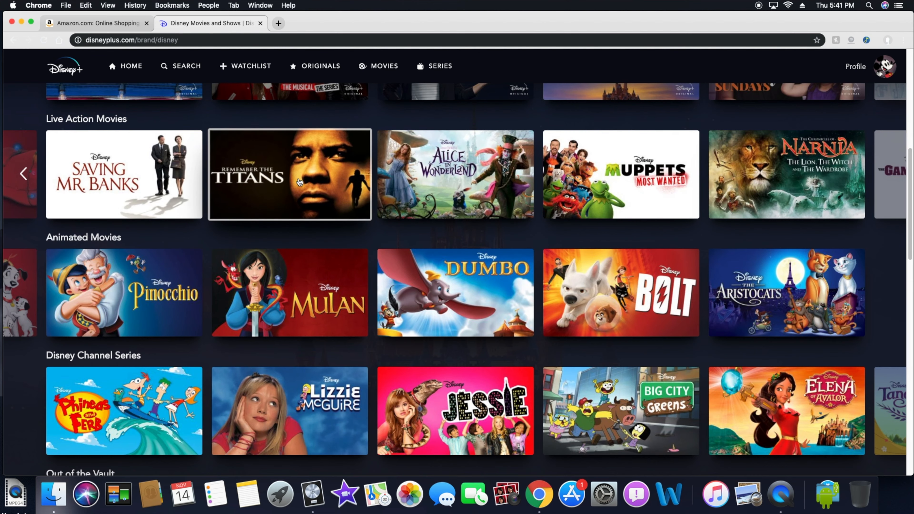
{"action": "scroll", "scroll_direction": "up", "scroll_amount": 3}
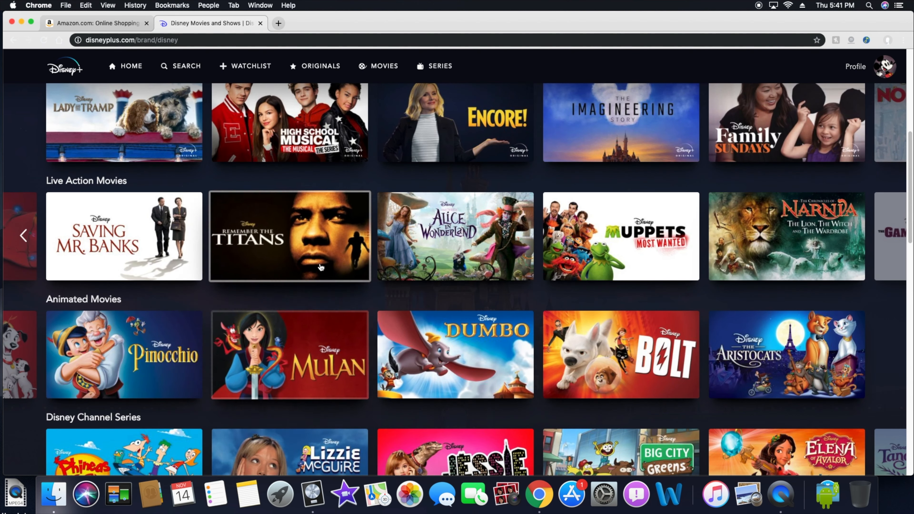
{"action": "scroll", "scroll_direction": "down", "scroll_amount": 3}
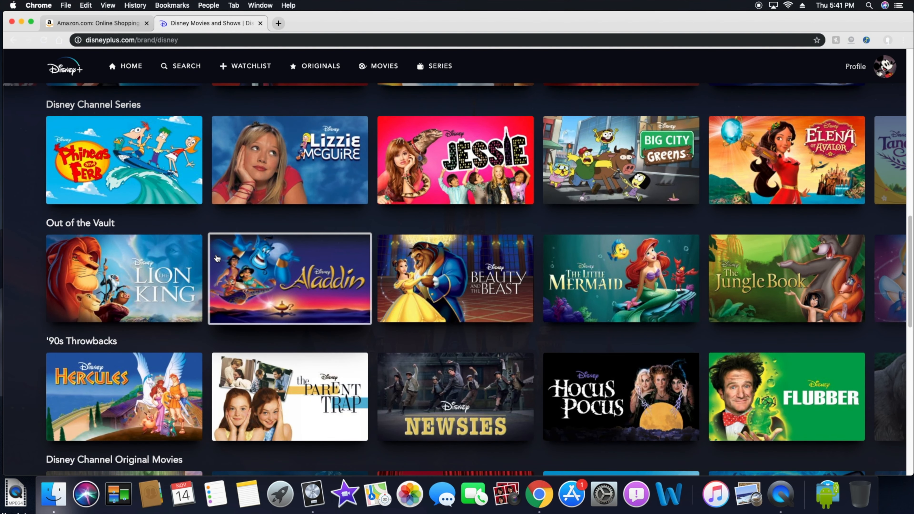
{"action": "mouse_move", "coordinate": [841, 290]}
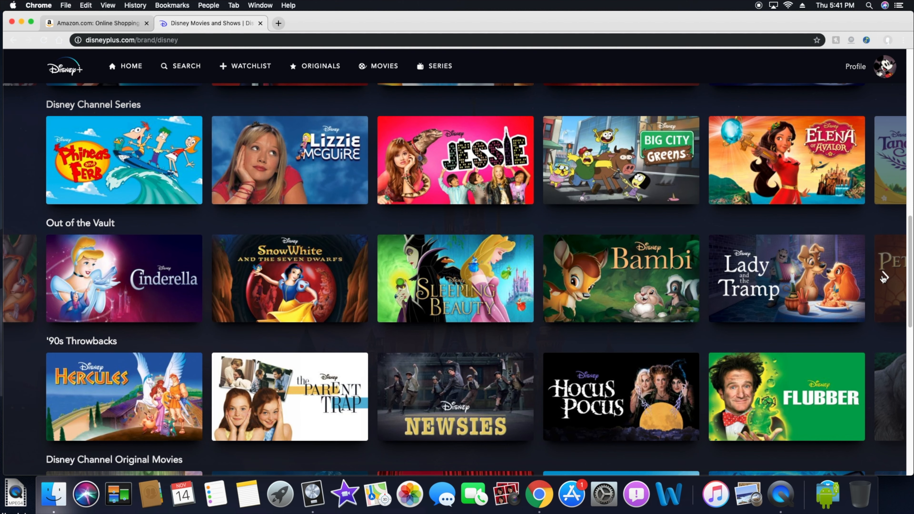
{"action": "left_click", "coordinate": [885, 277]}
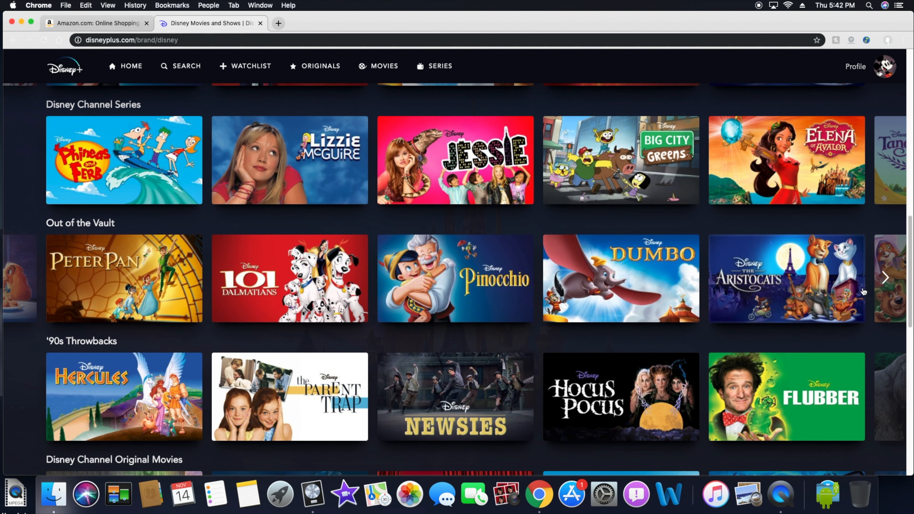
{"action": "mouse_move", "coordinate": [378, 425]}
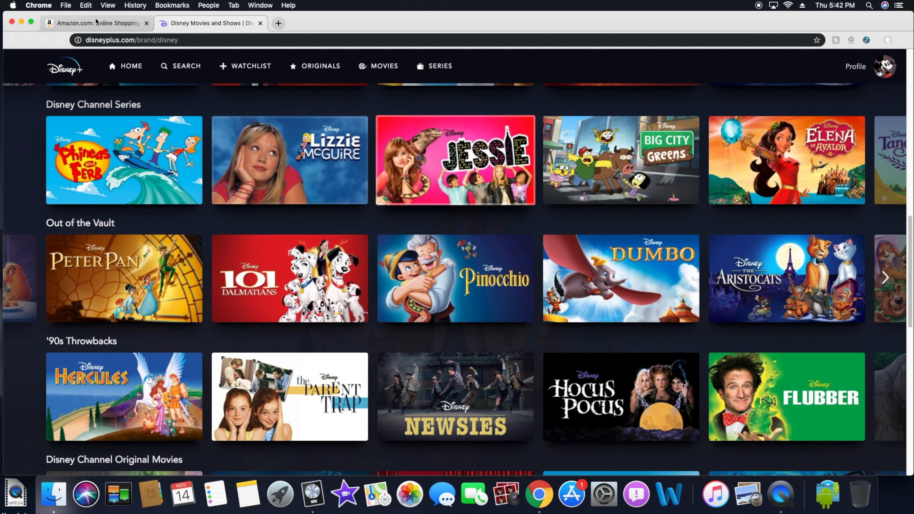
On the Marvel brand page, reveal Inhumans, X-Men and Silver Surfer in the Series and Specials row.
{"action": "left_click", "coordinate": [13, 39]}
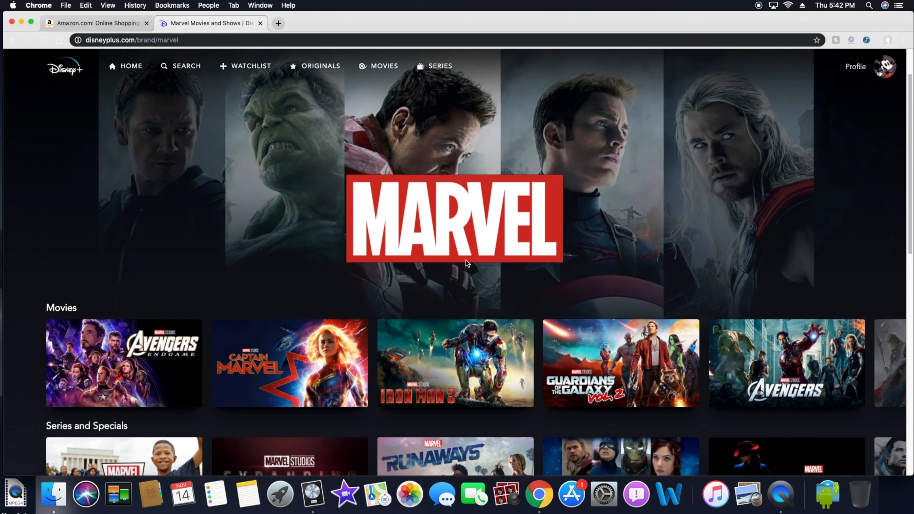
{"action": "scroll", "scroll_direction": "down", "scroll_amount": 3}
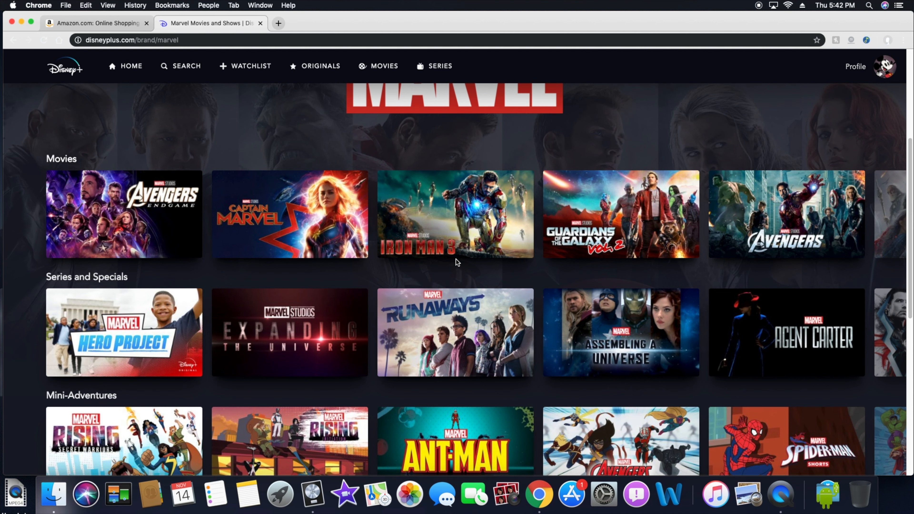
{"action": "mouse_move", "coordinate": [456, 255]}
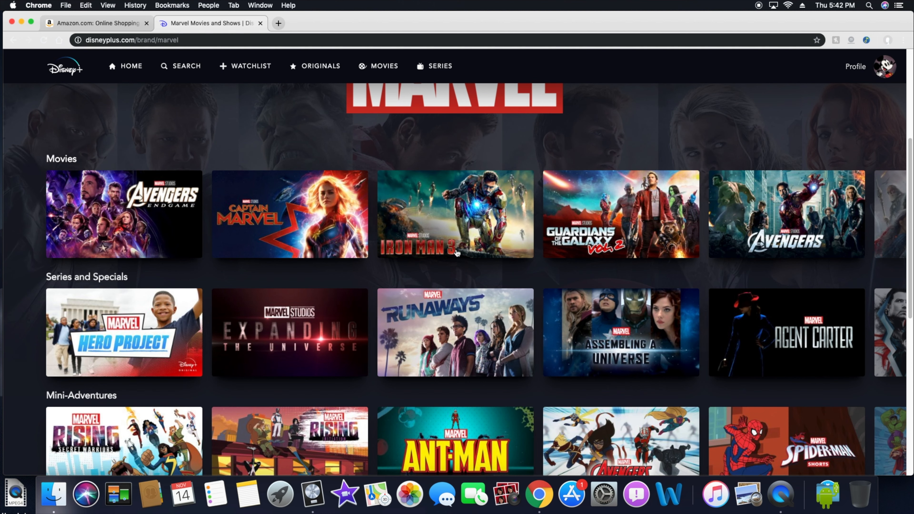
{"action": "scroll", "scroll_direction": "down", "scroll_amount": 3}
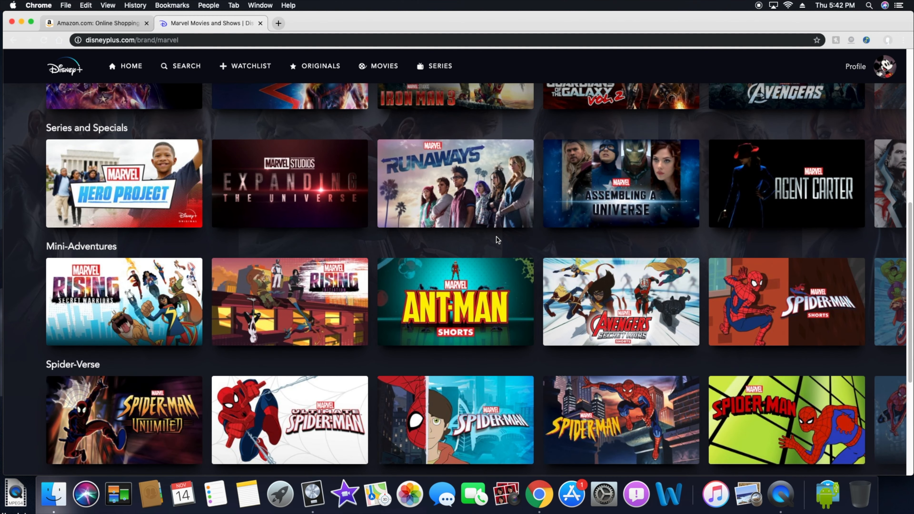
{"action": "scroll", "scroll_direction": "down", "scroll_amount": 3}
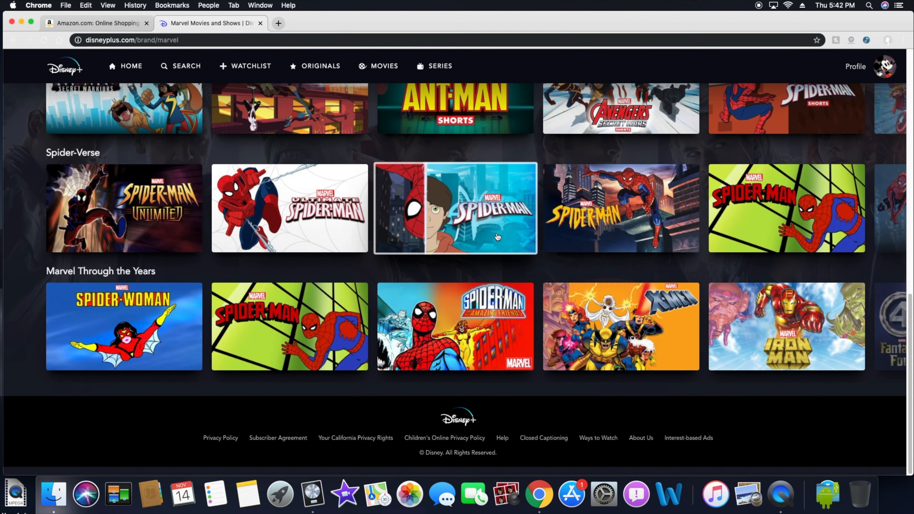
{"action": "scroll", "scroll_direction": "up", "scroll_amount": 3}
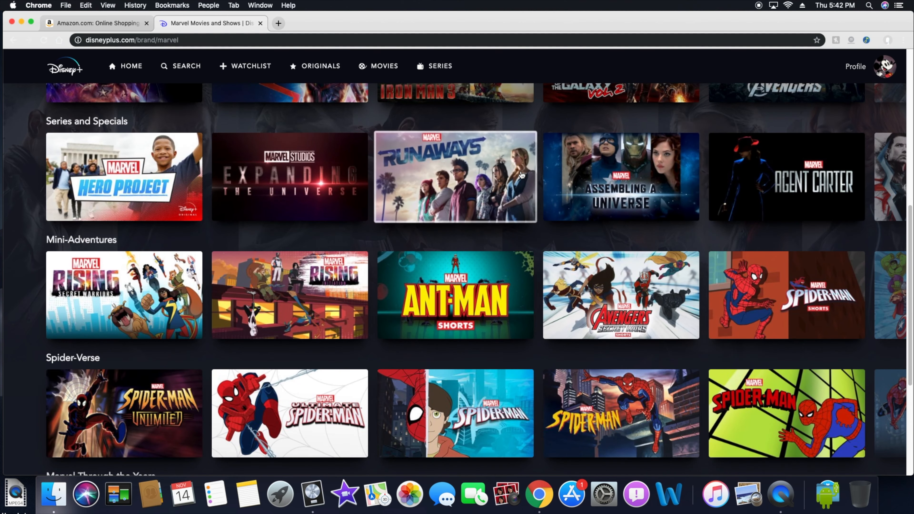
{"action": "scroll", "scroll_direction": "up", "scroll_amount": 3}
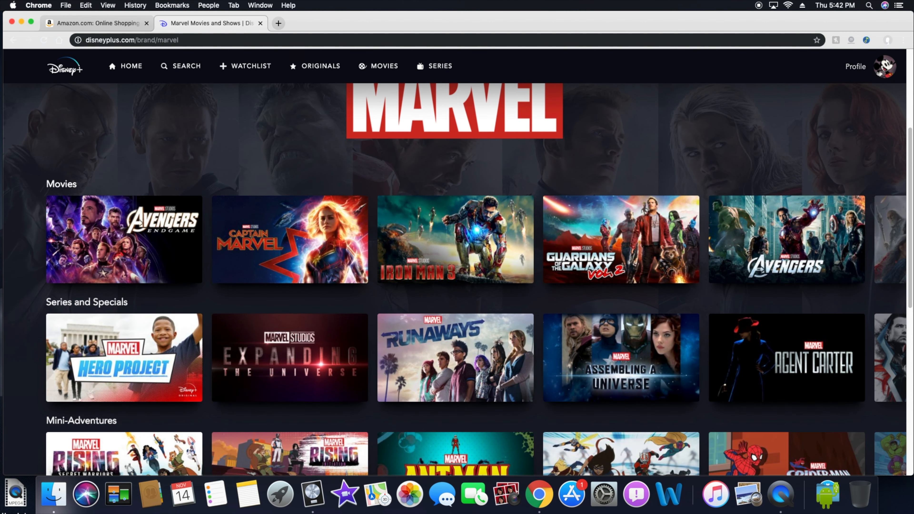
{"action": "left_click", "coordinate": [886, 357]}
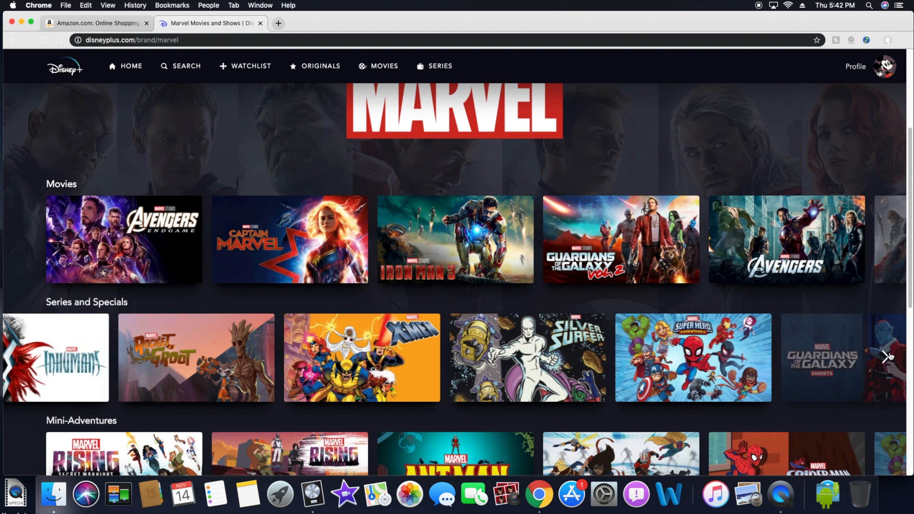
View the X-Men series page and its Season 1 episodes, then go back to the Marvel page.
{"action": "left_click", "coordinate": [885, 358]}
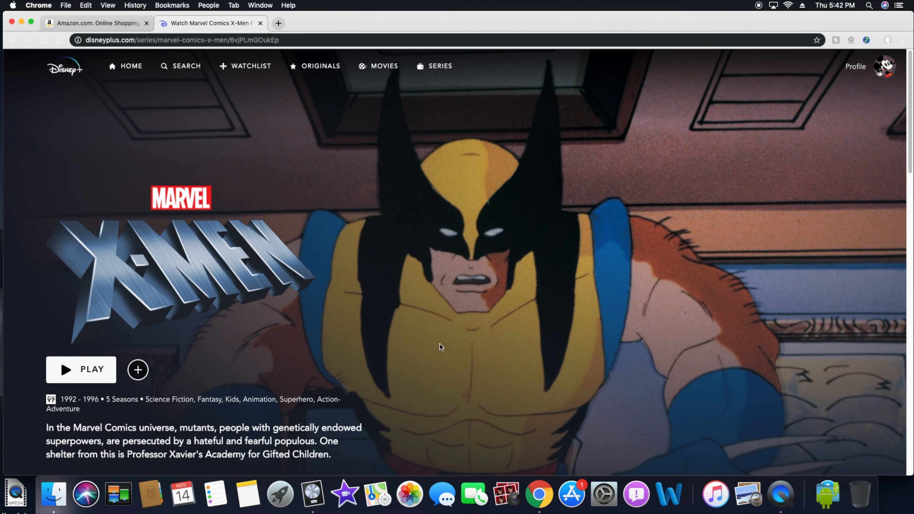
{"action": "scroll", "scroll_direction": "down", "scroll_amount": 3}
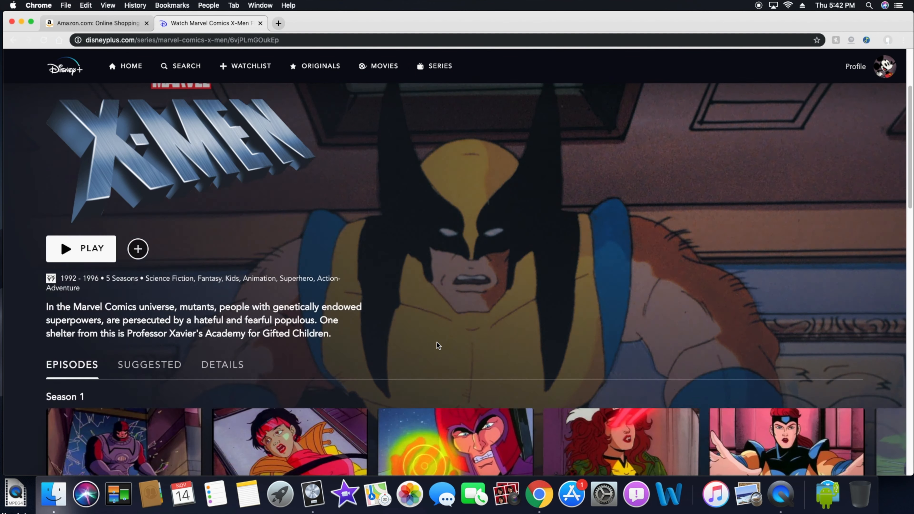
{"action": "scroll", "scroll_direction": "down", "scroll_amount": 3}
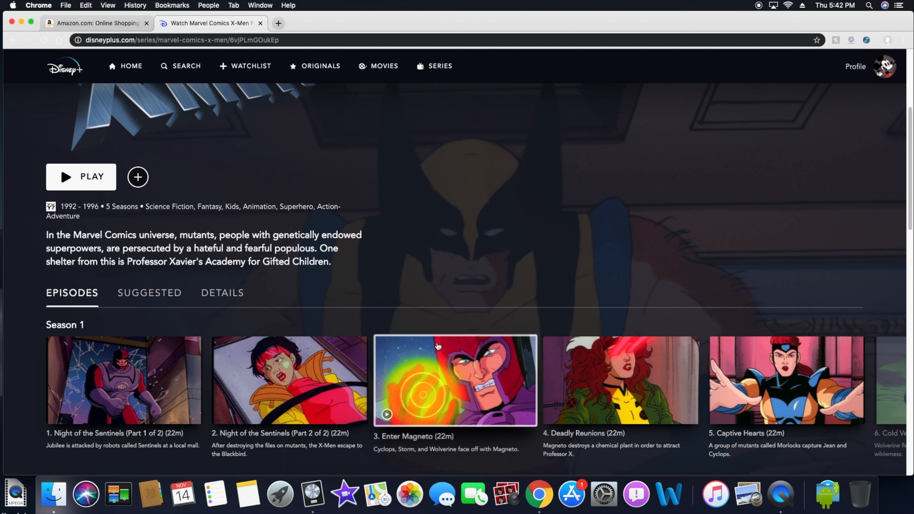
{"action": "mouse_move", "coordinate": [378, 275]}
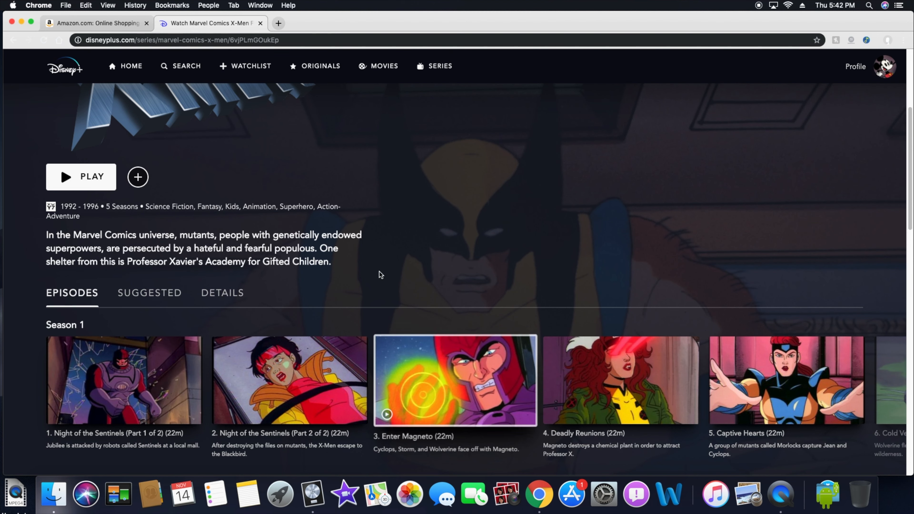
{"action": "left_click", "coordinate": [13, 40]}
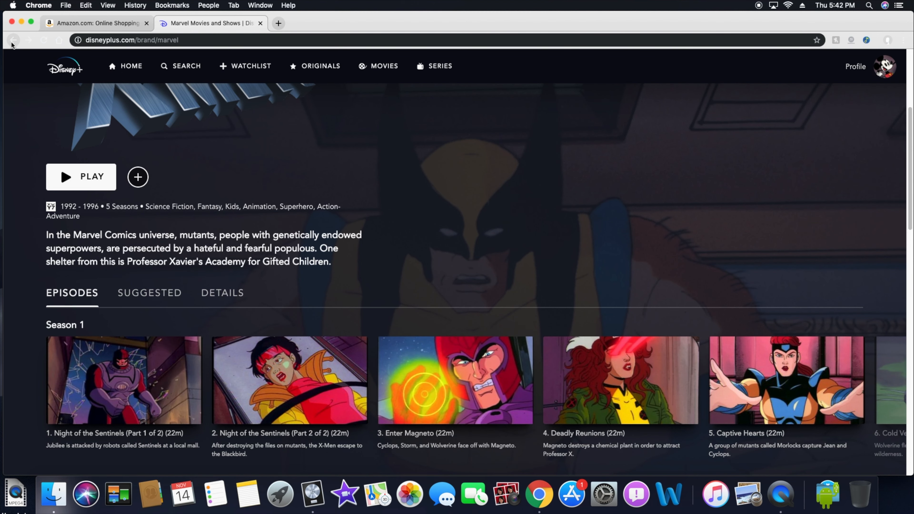
Browse more Marvel movies sideways and scroll down to the Spider-Verse and Marvel Through the Years rows.
{"action": "left_click", "coordinate": [13, 40]}
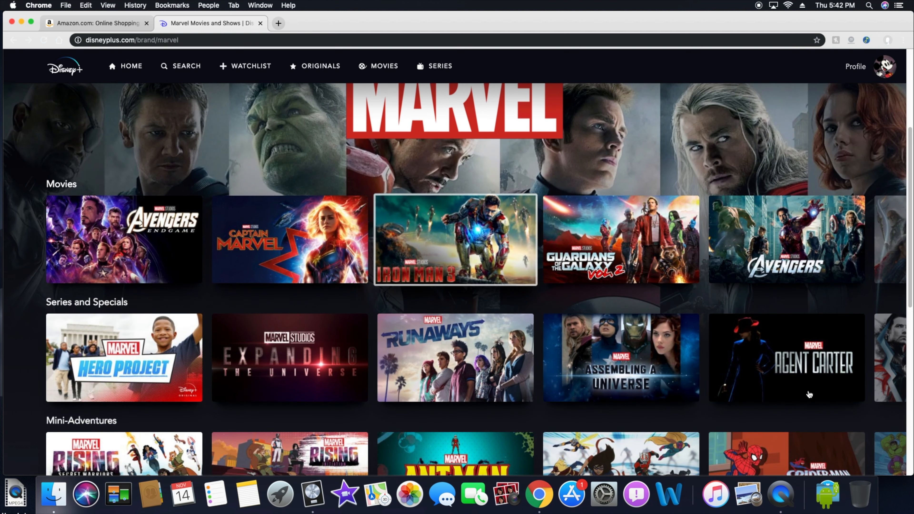
{"action": "scroll", "scroll_direction": "down", "scroll_amount": 3}
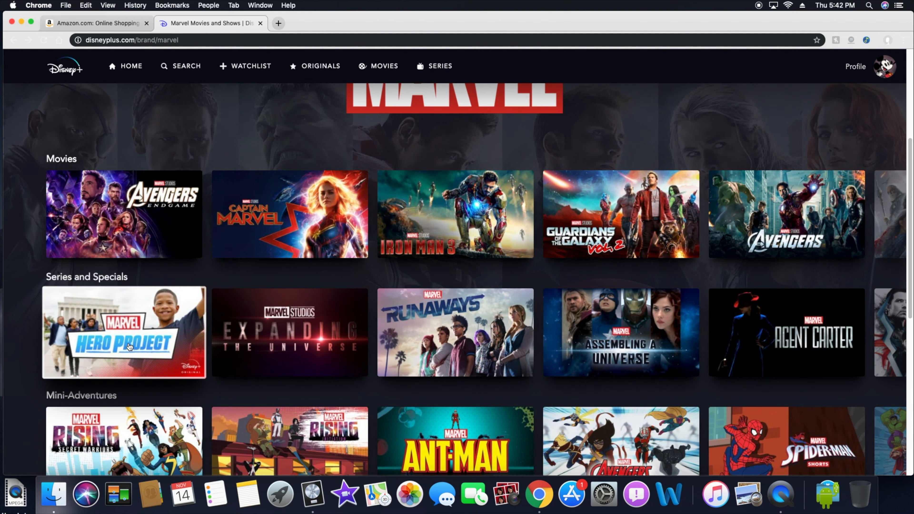
{"action": "mouse_move", "coordinate": [454, 333]}
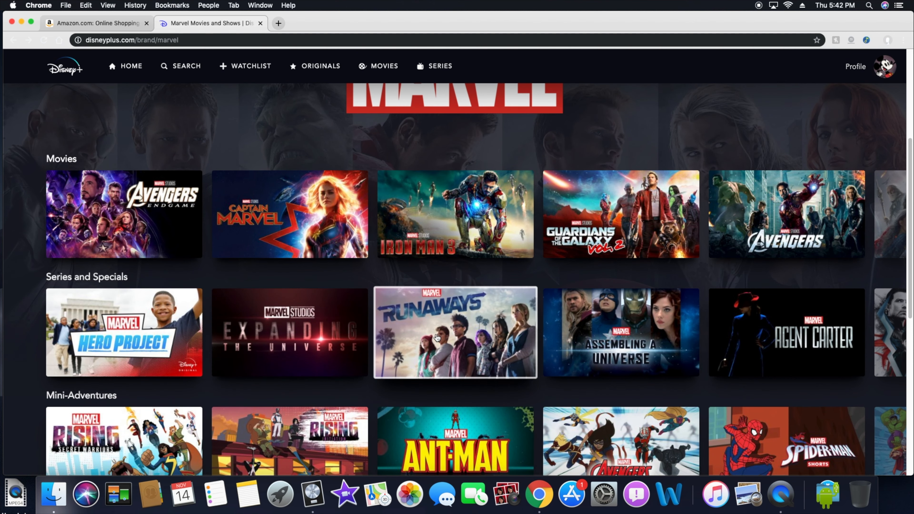
{"action": "mouse_move", "coordinate": [541, 335]}
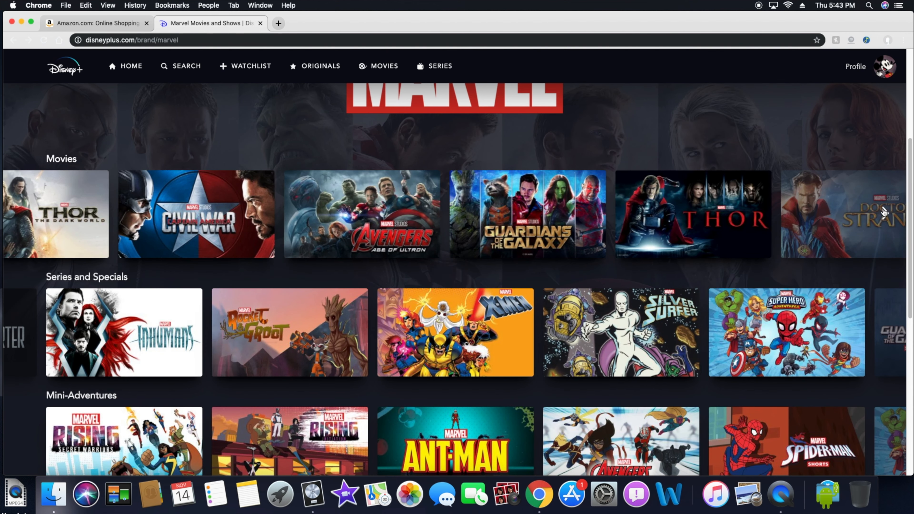
{"action": "scroll", "scroll_direction": "right", "scroll_amount": 3}
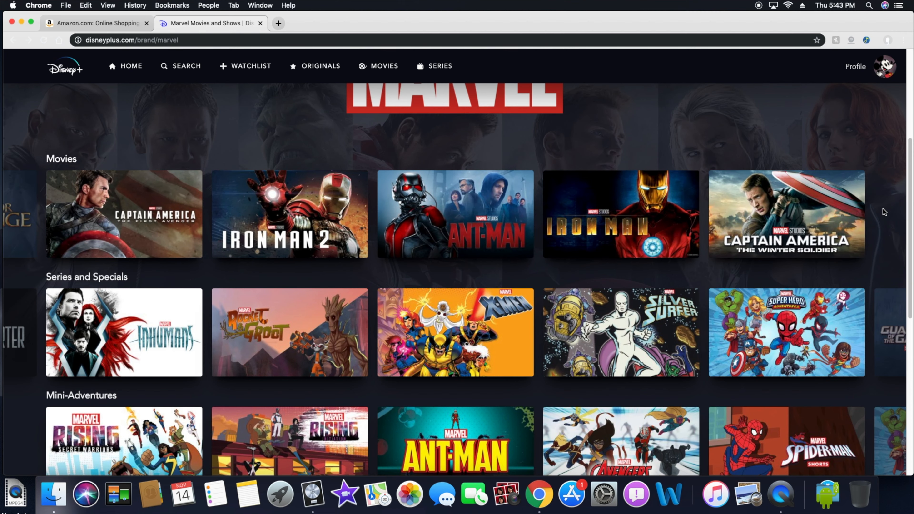
{"action": "scroll", "scroll_direction": "down", "scroll_amount": 3}
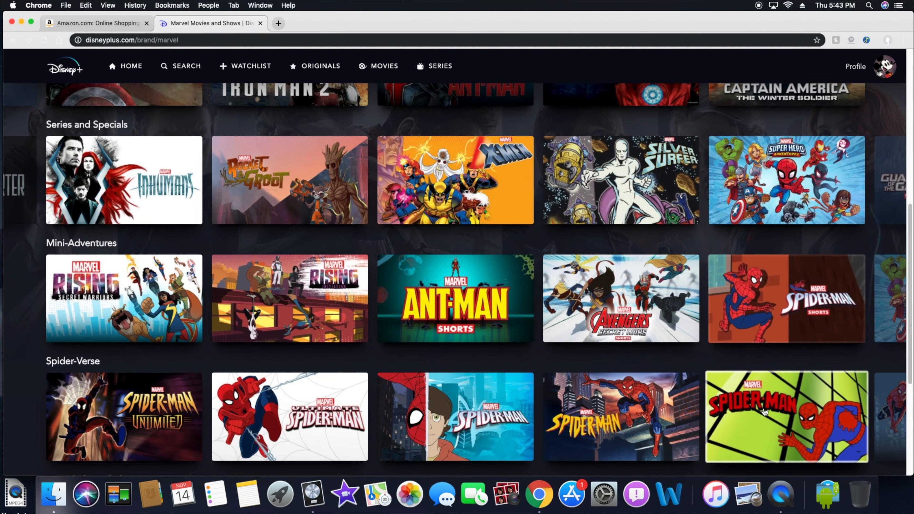
{"action": "scroll", "scroll_direction": "down", "scroll_amount": 3}
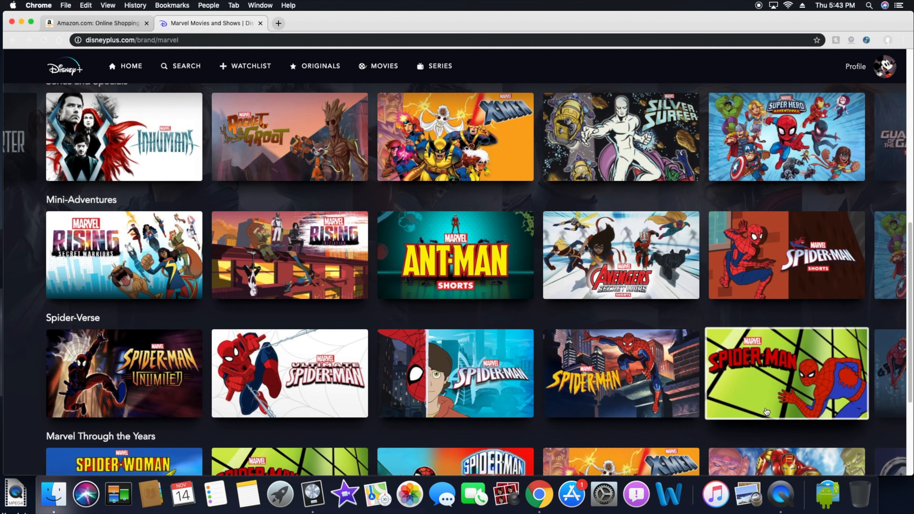
{"action": "scroll", "scroll_direction": "down", "scroll_amount": 3}
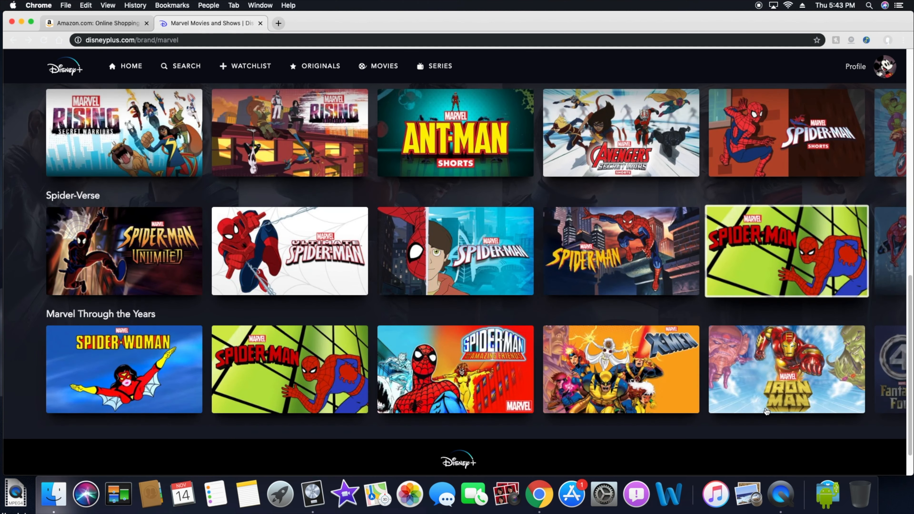
{"action": "scroll", "scroll_direction": "up", "scroll_amount": 3}
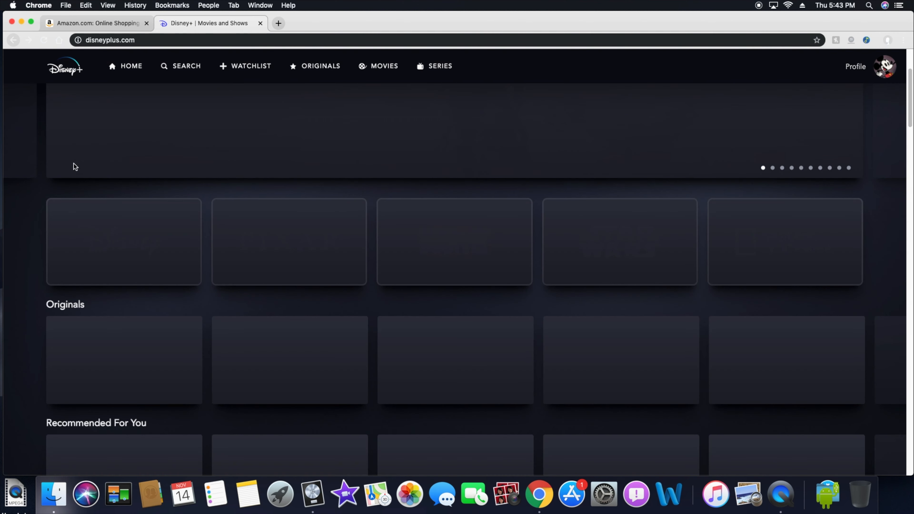
Scroll down the home page collections such as Documentaries and Shorts, checking the profile options along the way.
{"action": "scroll", "scroll_direction": "down", "scroll_amount": 3}
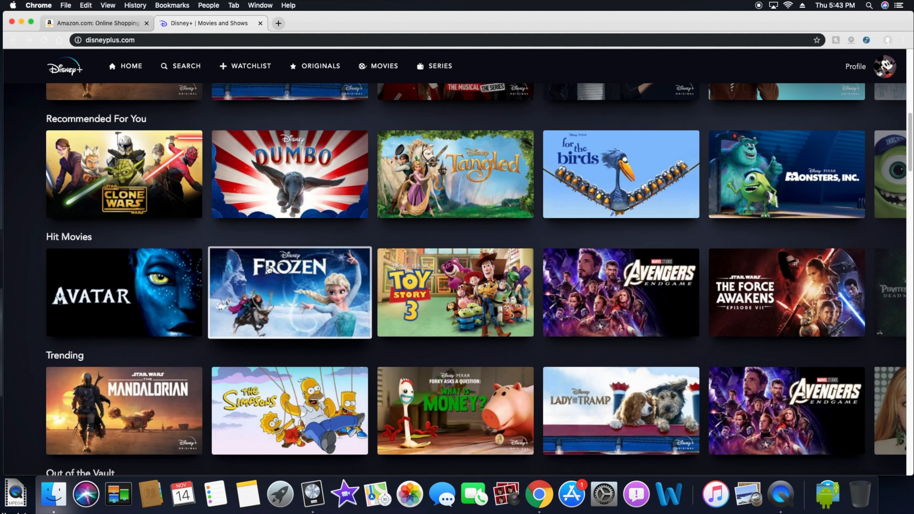
{"action": "scroll", "scroll_direction": "down", "scroll_amount": 3}
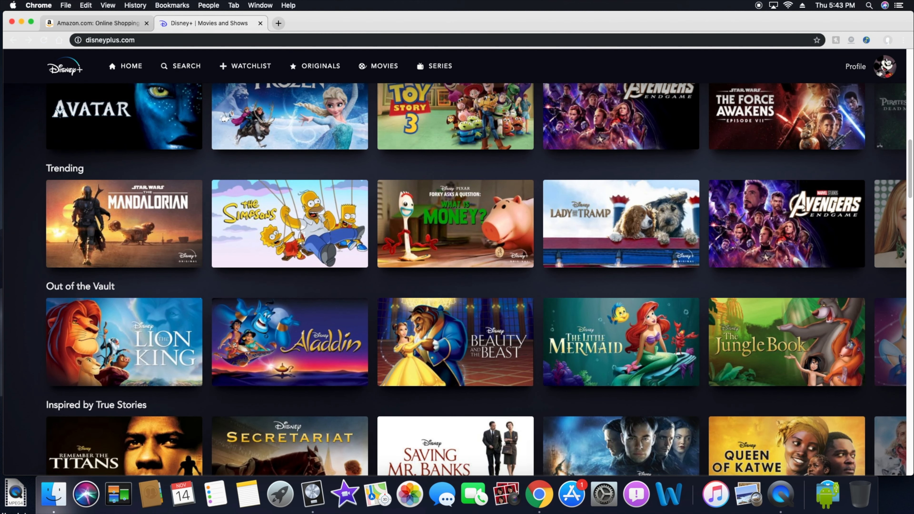
{"action": "left_click", "coordinate": [886, 66]}
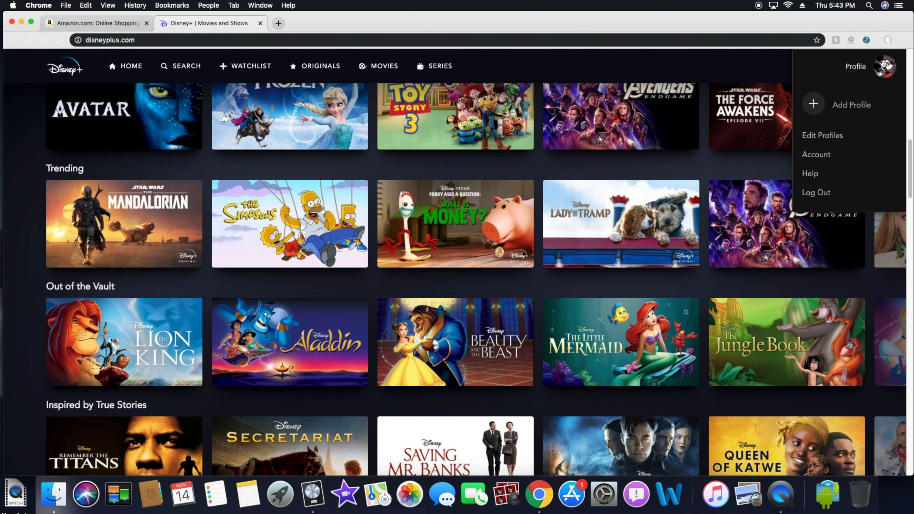
{"action": "scroll", "scroll_direction": "down", "scroll_amount": 3}
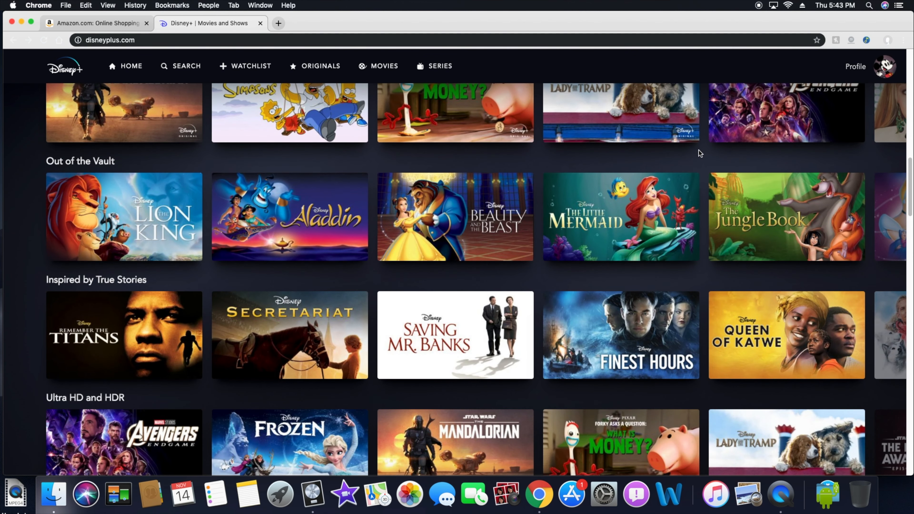
{"action": "scroll", "scroll_direction": "down", "scroll_amount": 3}
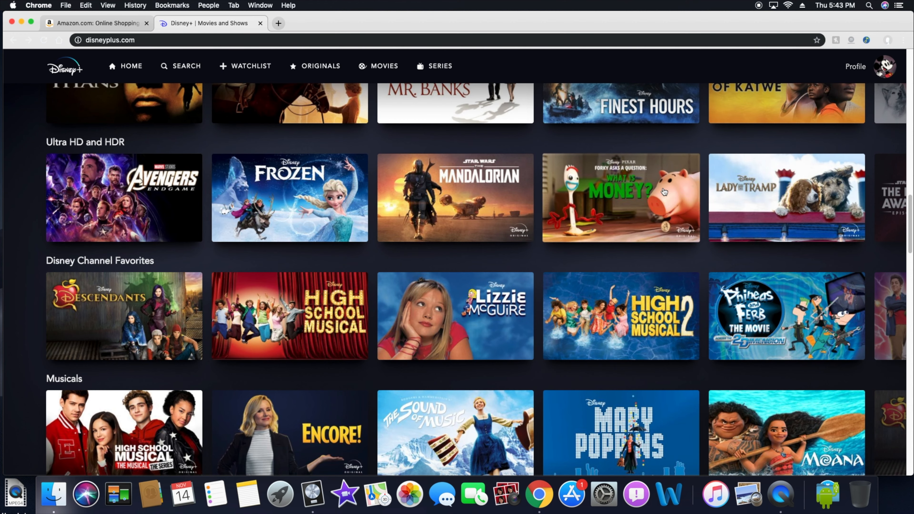
{"action": "scroll", "scroll_direction": "down", "scroll_amount": 3}
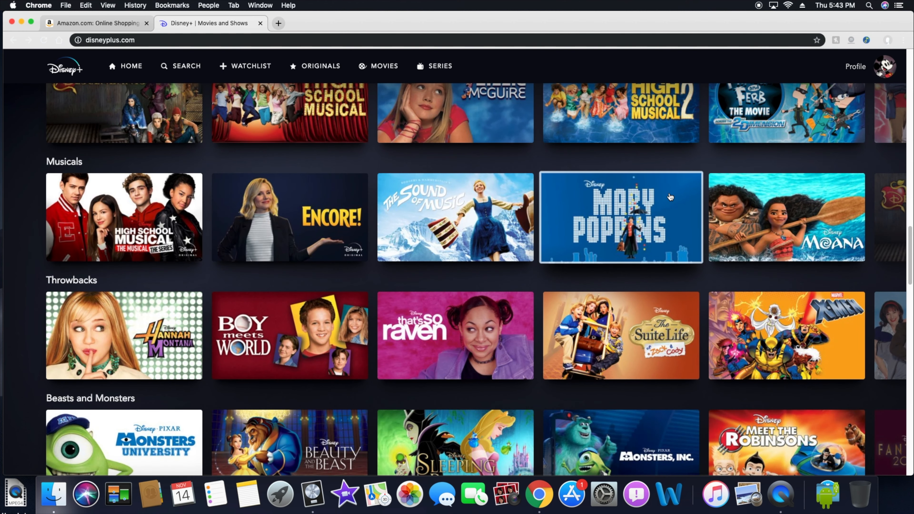
{"action": "scroll", "scroll_direction": "down", "scroll_amount": 3}
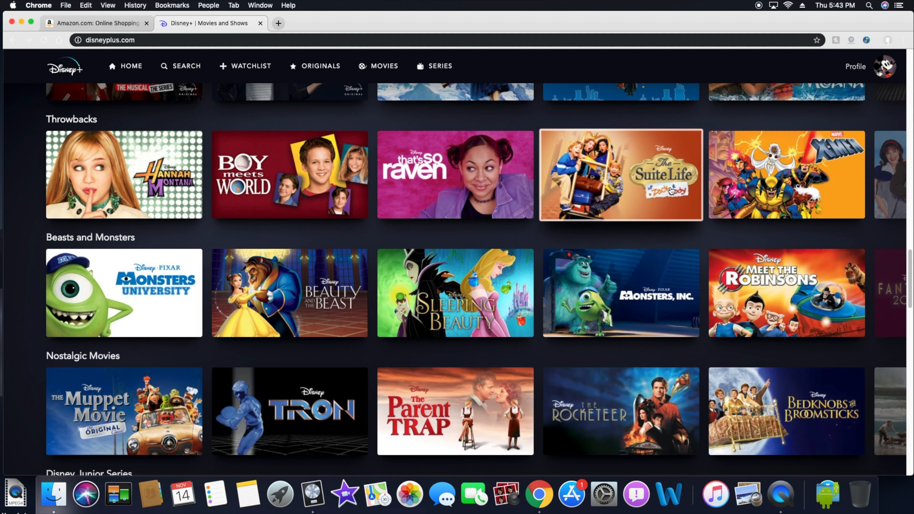
{"action": "scroll", "scroll_direction": "down", "scroll_amount": 3}
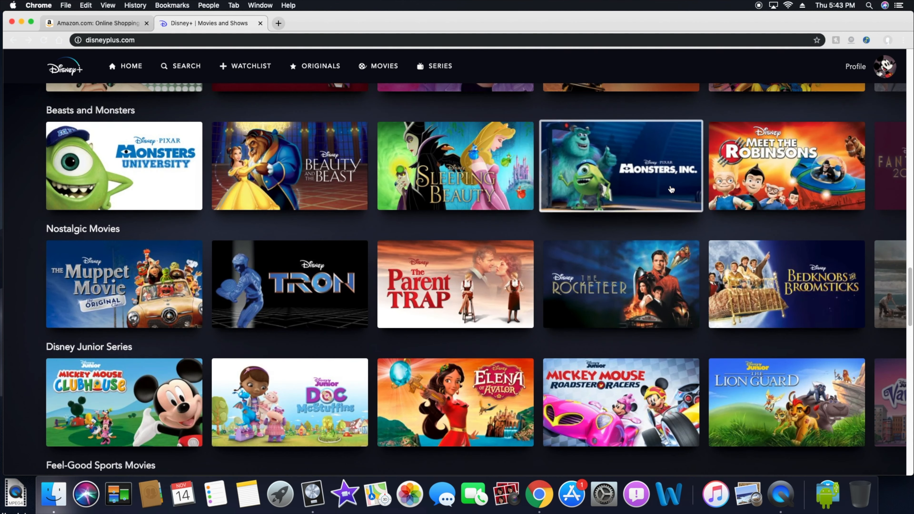
Continue down to Best Friends and Fun Mysteries, scroll one row sideways, then head back toward Out of the Vault.
{"action": "scroll", "scroll_direction": "down", "scroll_amount": 3}
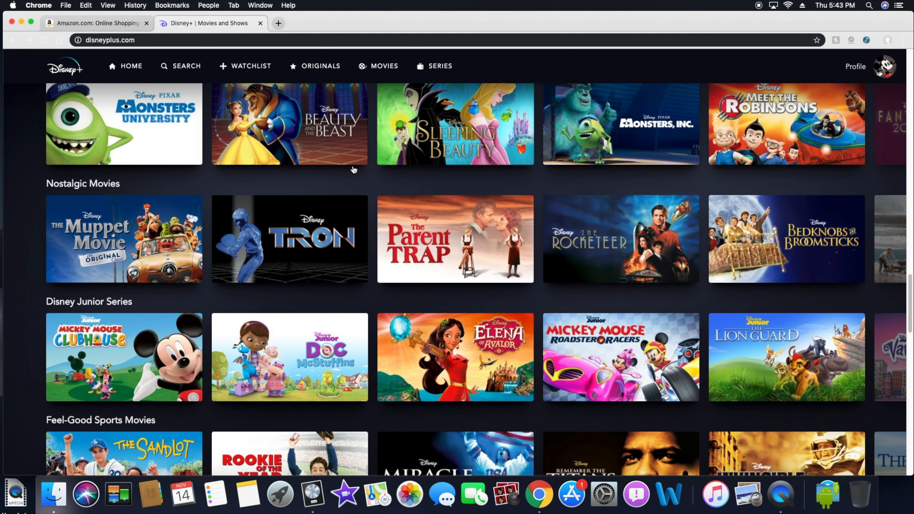
{"action": "scroll", "scroll_direction": "down", "scroll_amount": 3}
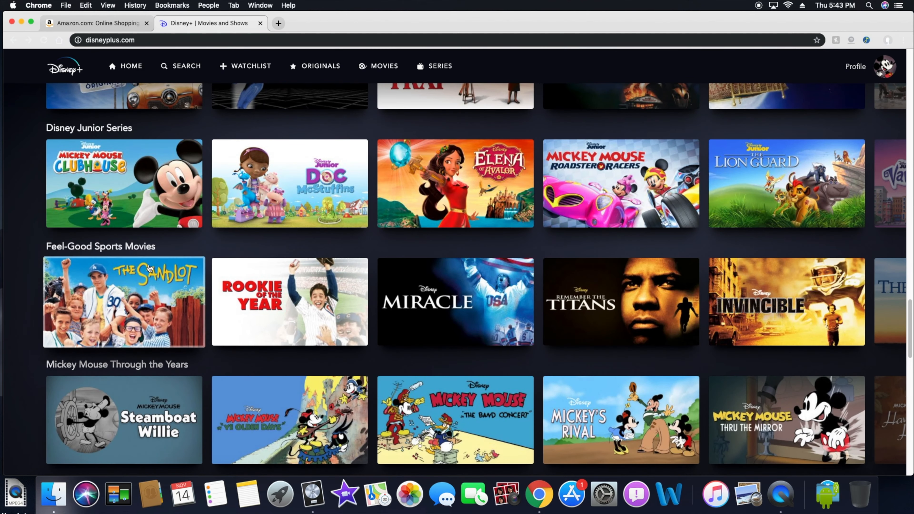
{"action": "scroll", "scroll_direction": "down", "scroll_amount": 3}
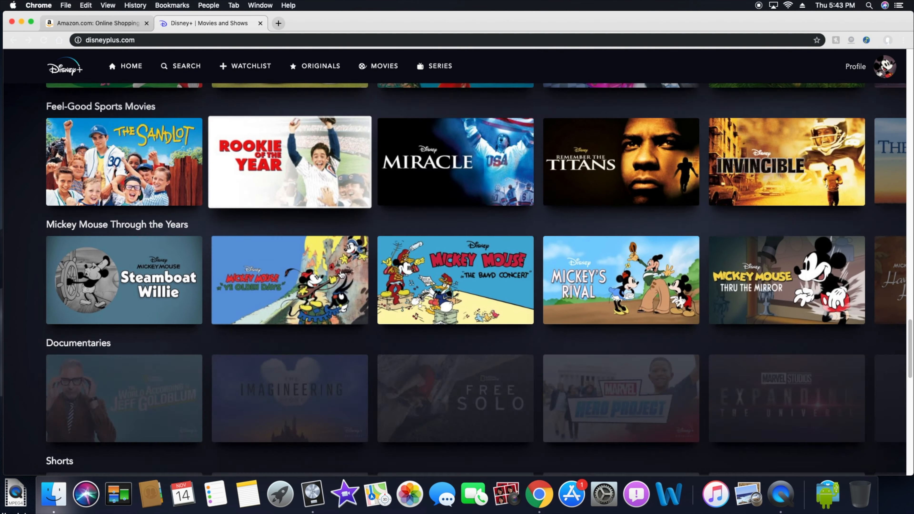
{"action": "scroll", "scroll_direction": "down", "scroll_amount": 3}
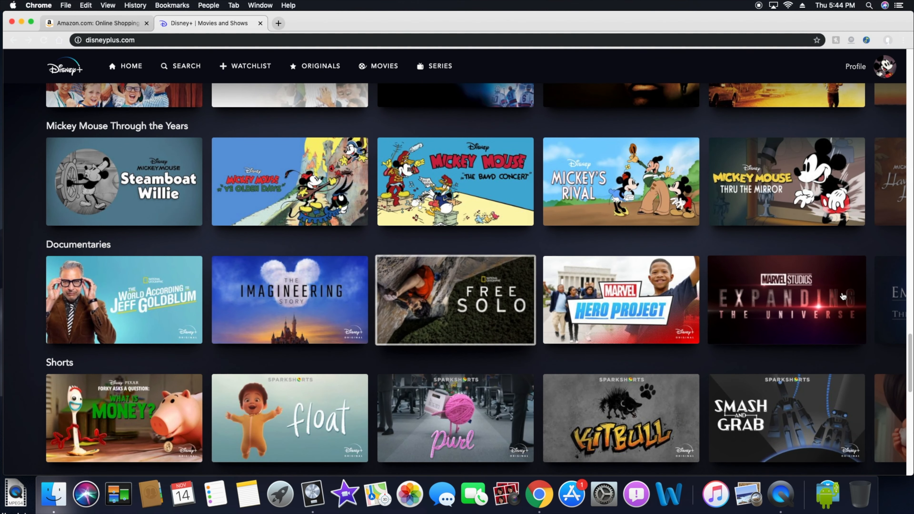
{"action": "scroll", "scroll_direction": "right", "scroll_amount": 3}
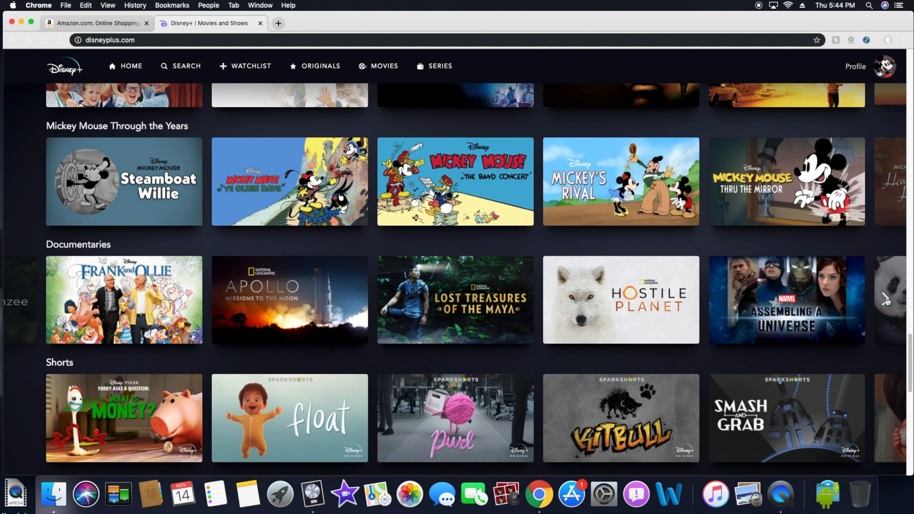
{"action": "scroll", "scroll_direction": "down", "scroll_amount": 3}
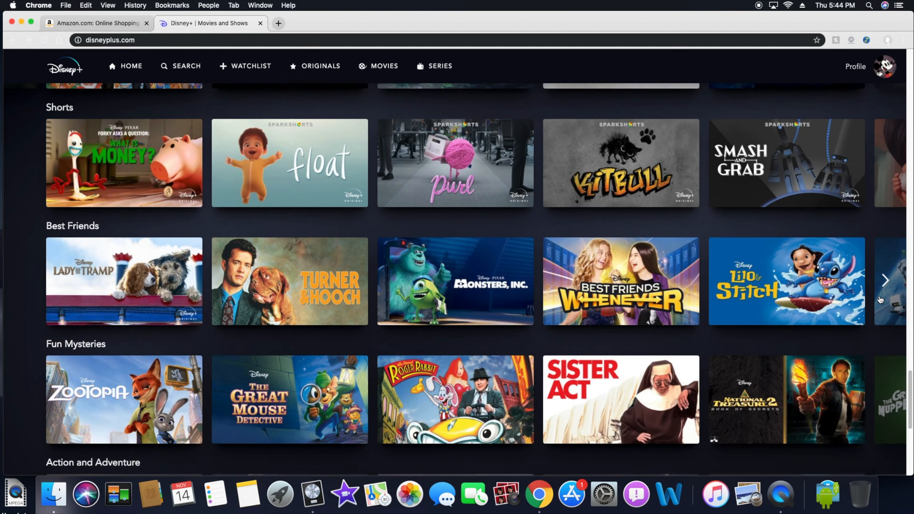
{"action": "scroll", "scroll_direction": "down", "scroll_amount": 3}
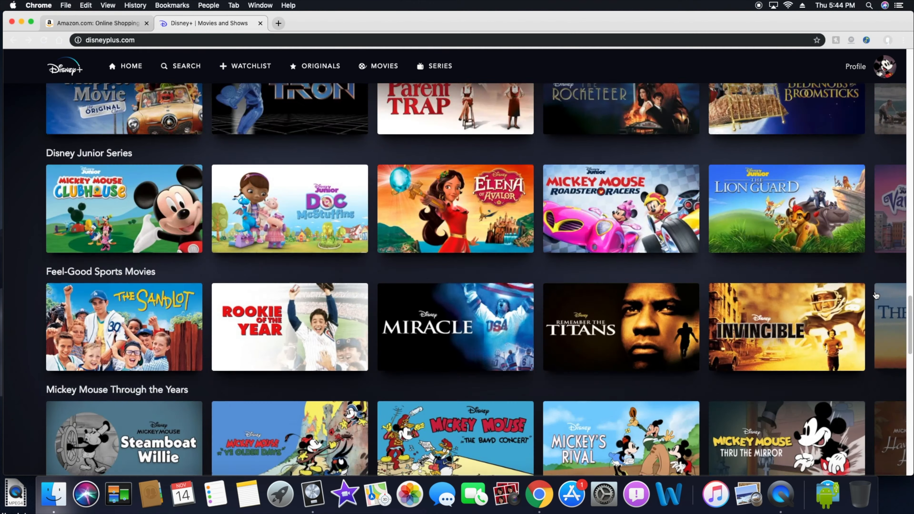
{"action": "scroll", "scroll_direction": "up", "scroll_amount": 3}
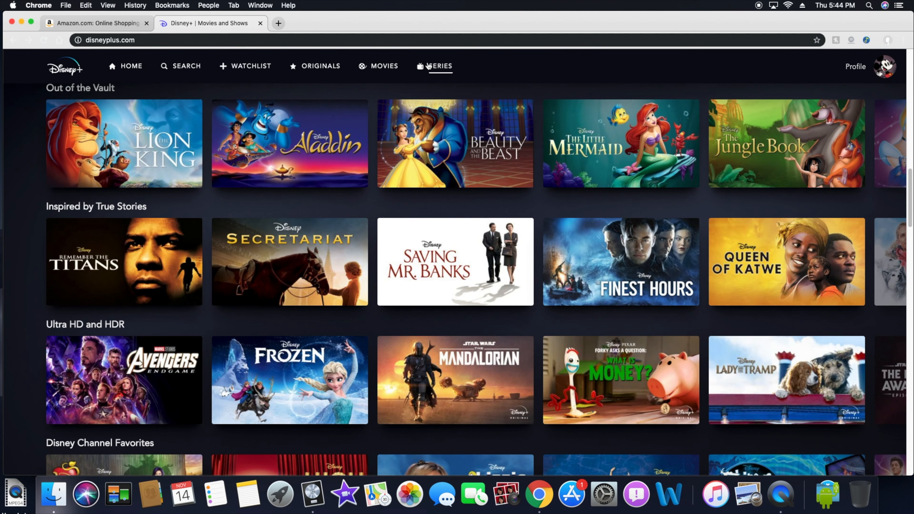
Go to the Series catalogue and scroll through its full grid of shows to the end.
{"action": "left_click", "coordinate": [439, 66]}
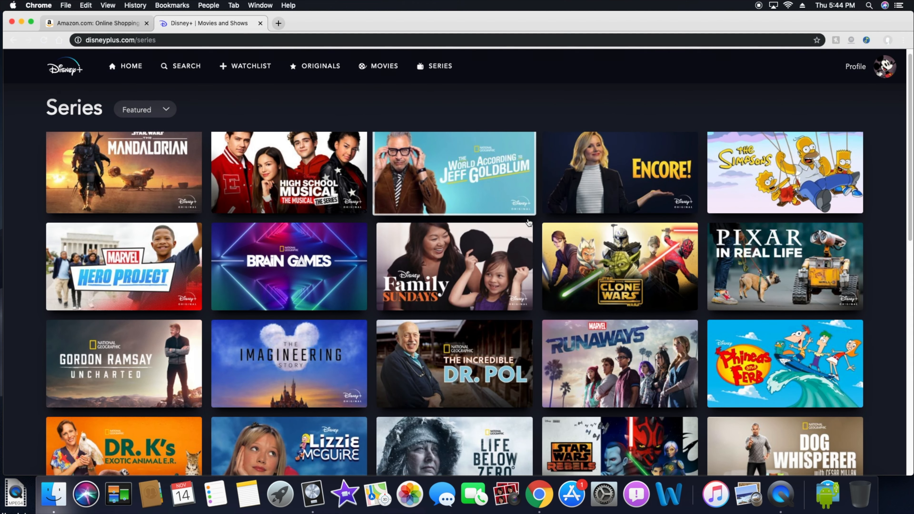
{"action": "scroll", "scroll_direction": "down", "scroll_amount": 3}
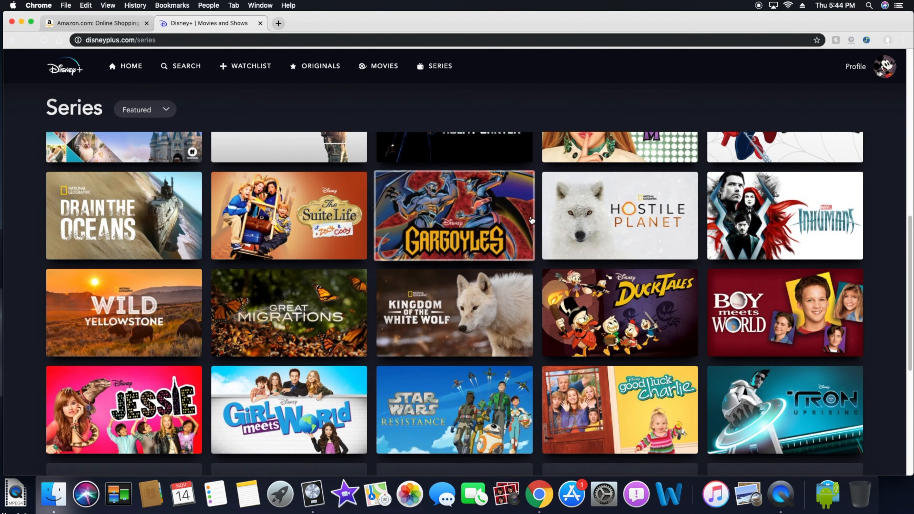
{"action": "scroll", "scroll_direction": "down", "scroll_amount": 3}
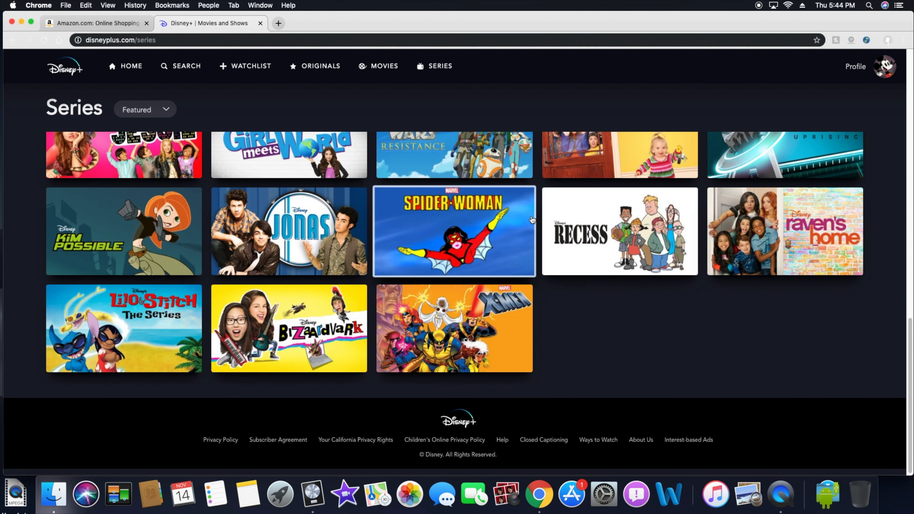
{"action": "scroll", "scroll_direction": "up", "scroll_amount": 3}
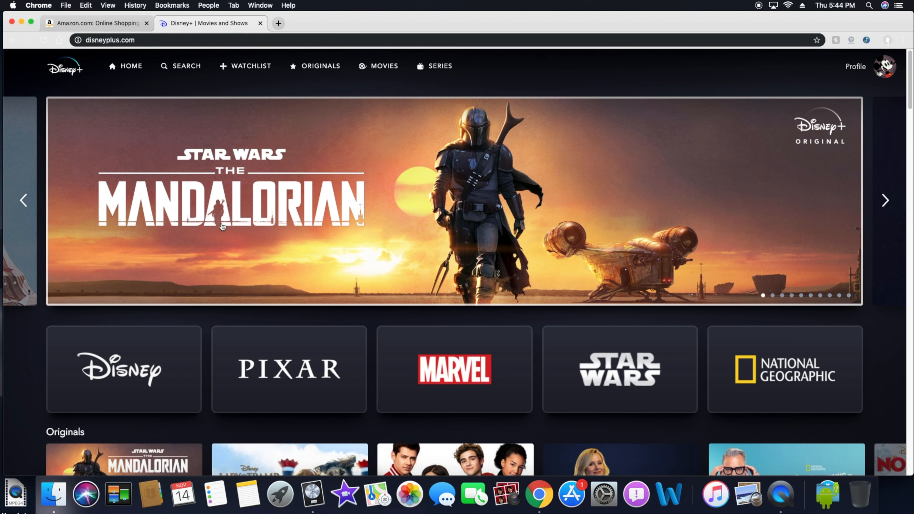
{"action": "mouse_move", "coordinate": [649, 138]}
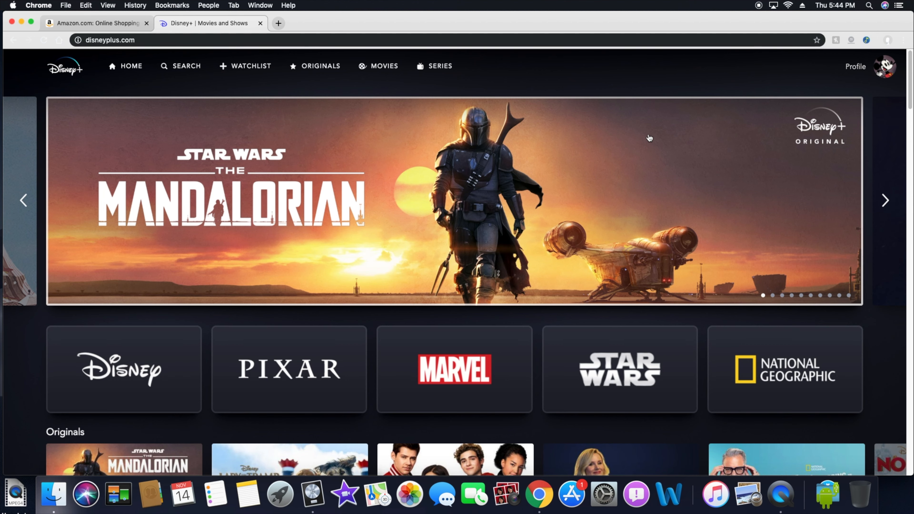
Advance the hero carousel from The Mandalorian through Lady and the Tramp to The Simpsons.
{"action": "left_click", "coordinate": [885, 200]}
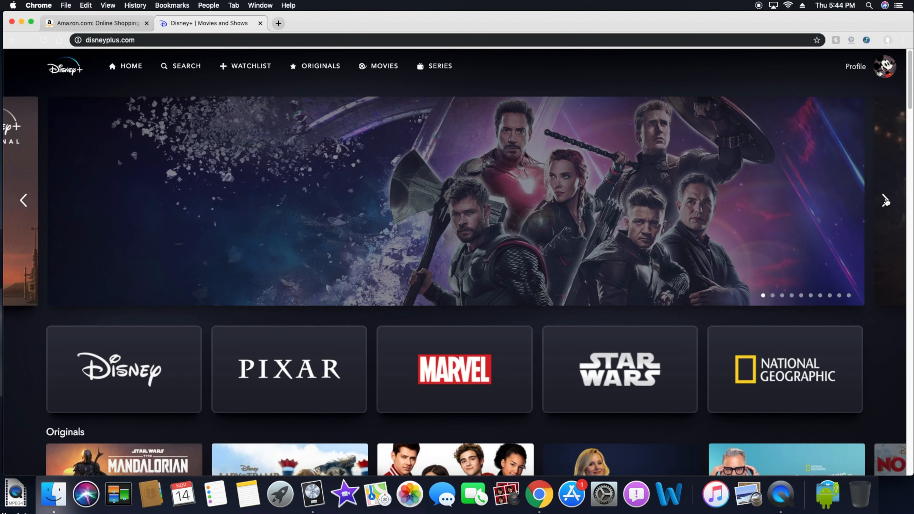
{"action": "left_click", "coordinate": [884, 200]}
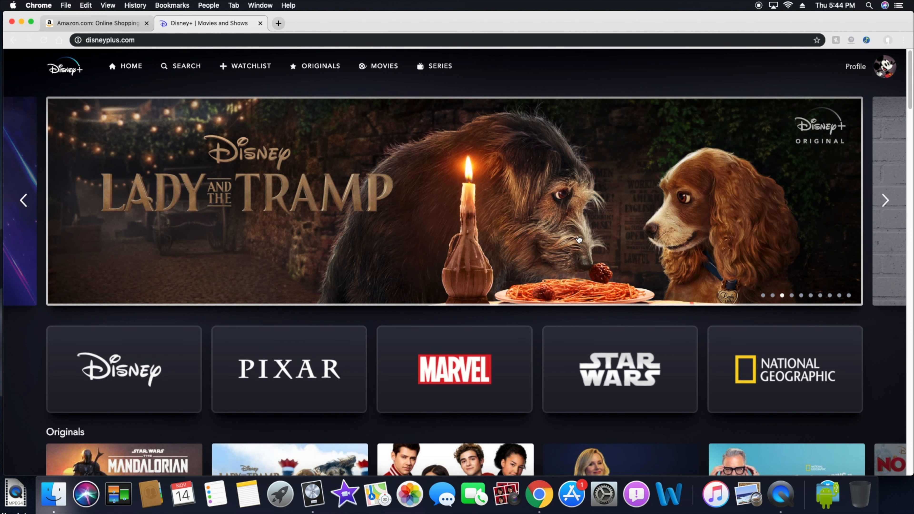
{"action": "left_click", "coordinate": [885, 200]}
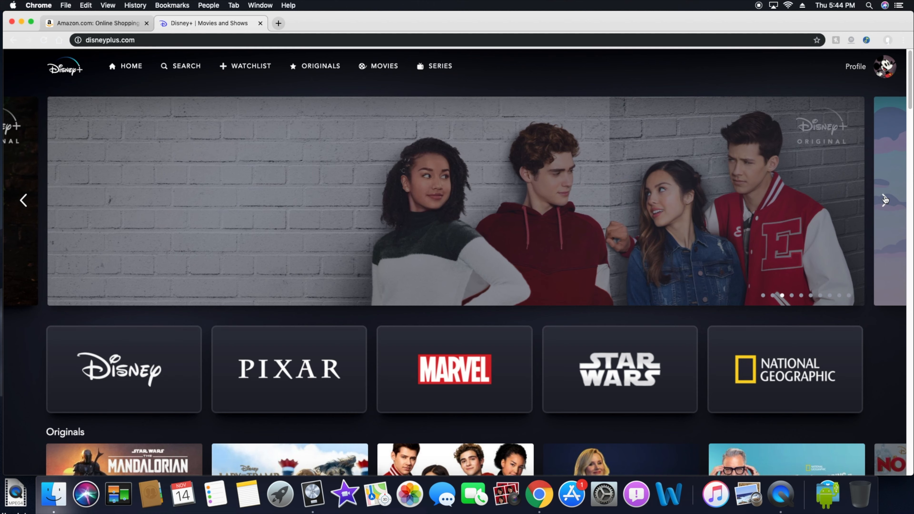
{"action": "left_click", "coordinate": [885, 200]}
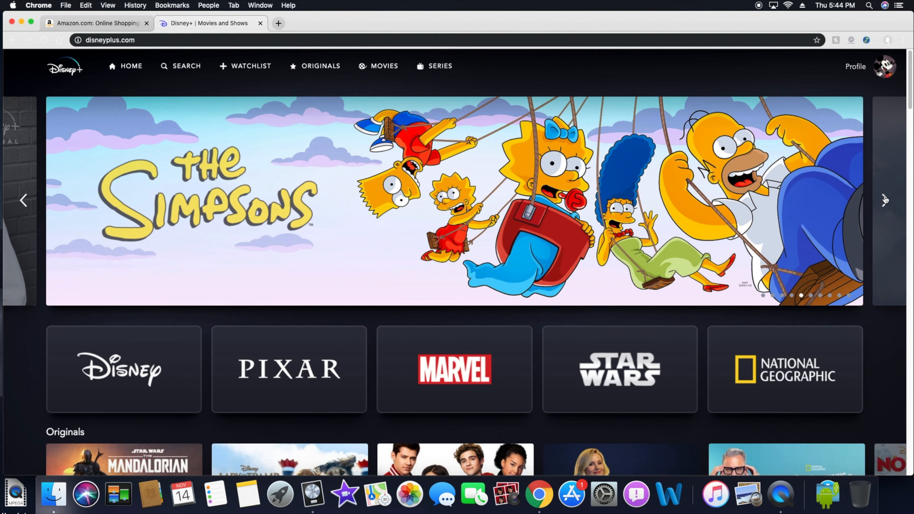
{"action": "mouse_move", "coordinate": [523, 194]}
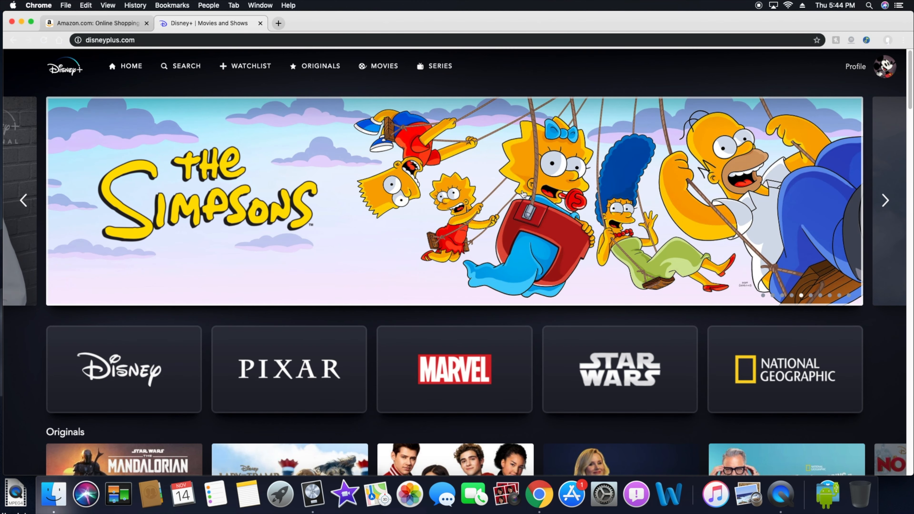
{"action": "mouse_move", "coordinate": [720, 239]}
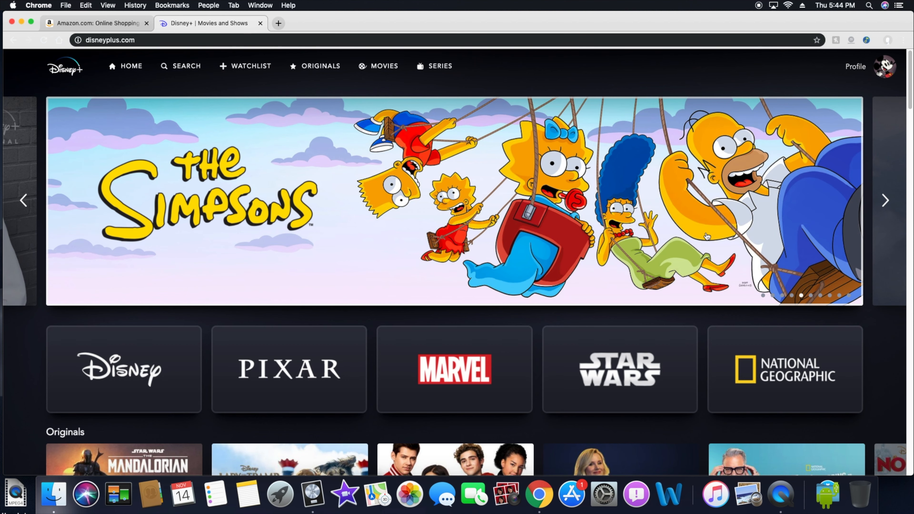
{"action": "mouse_move", "coordinate": [885, 200]}
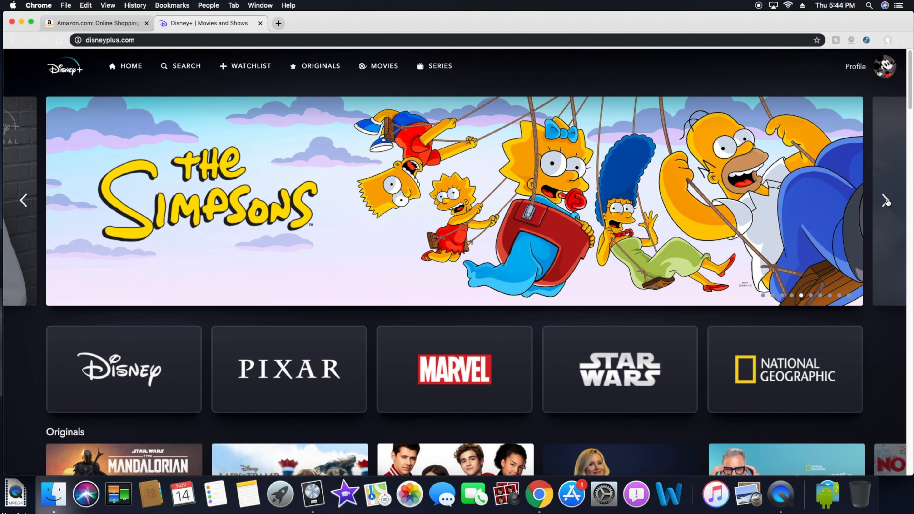
Continue advancing the carousel past Avatar until Captain Marvel is featured.
{"action": "left_click", "coordinate": [885, 200]}
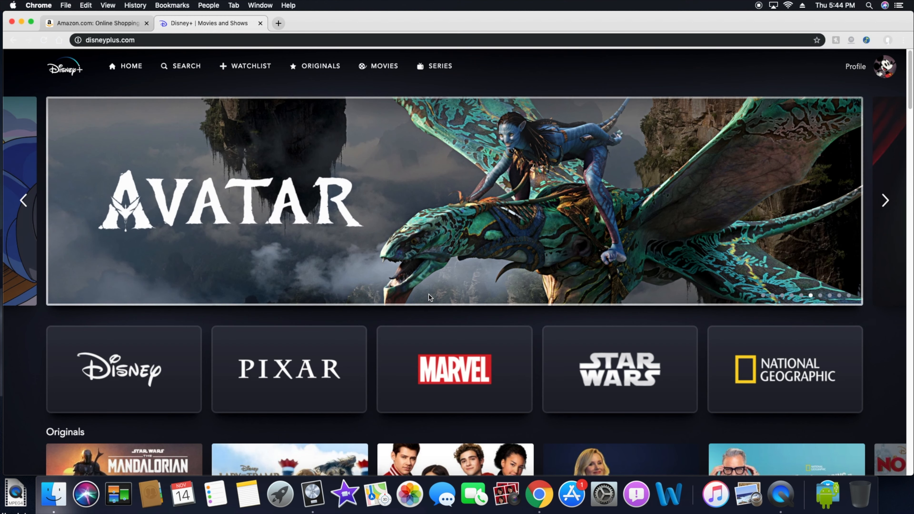
{"action": "left_click", "coordinate": [885, 200]}
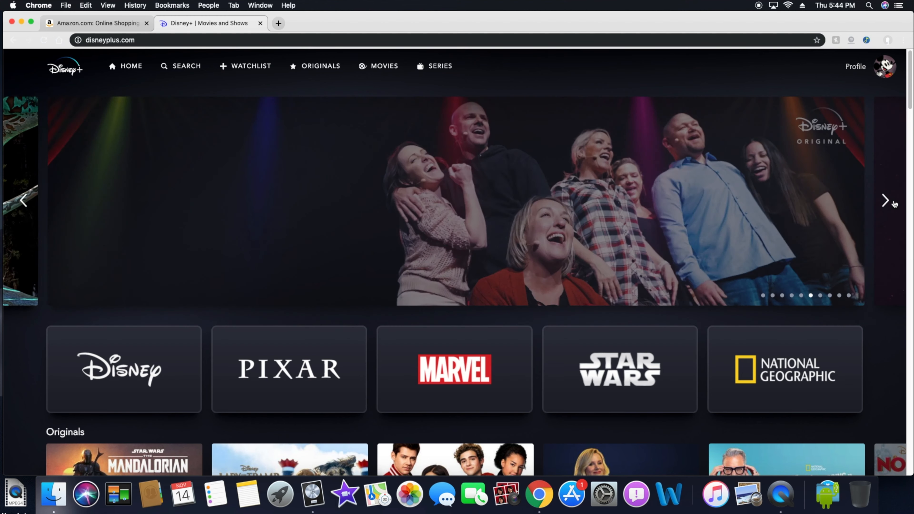
{"action": "left_click", "coordinate": [885, 200]}
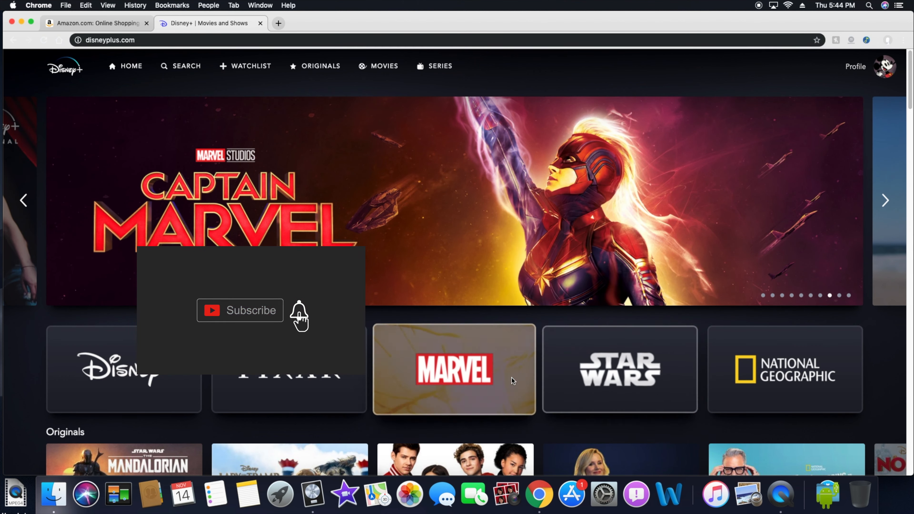
Scroll past Originals and Recommended For You to the Beasts and Monsters and Nostalgic Movies rows.
{"action": "scroll", "scroll_direction": "down", "scroll_amount": 3}
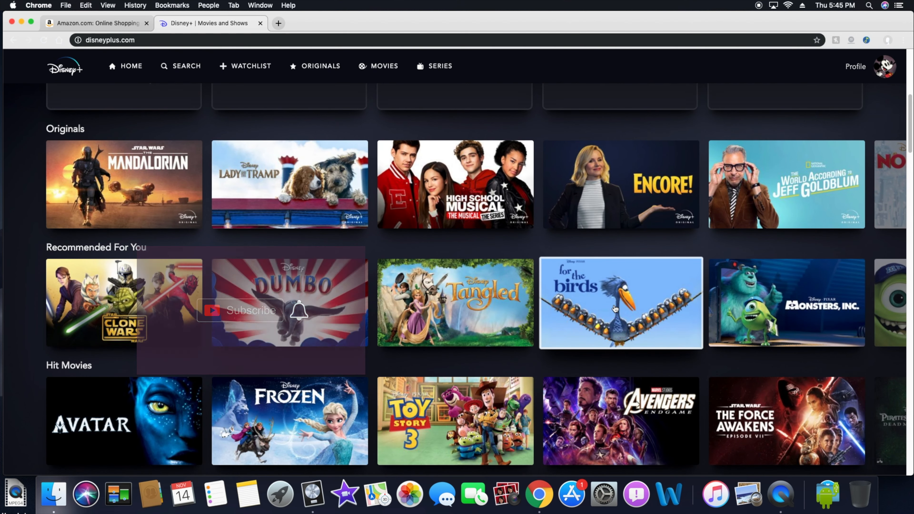
{"action": "scroll", "scroll_direction": "down", "scroll_amount": 3}
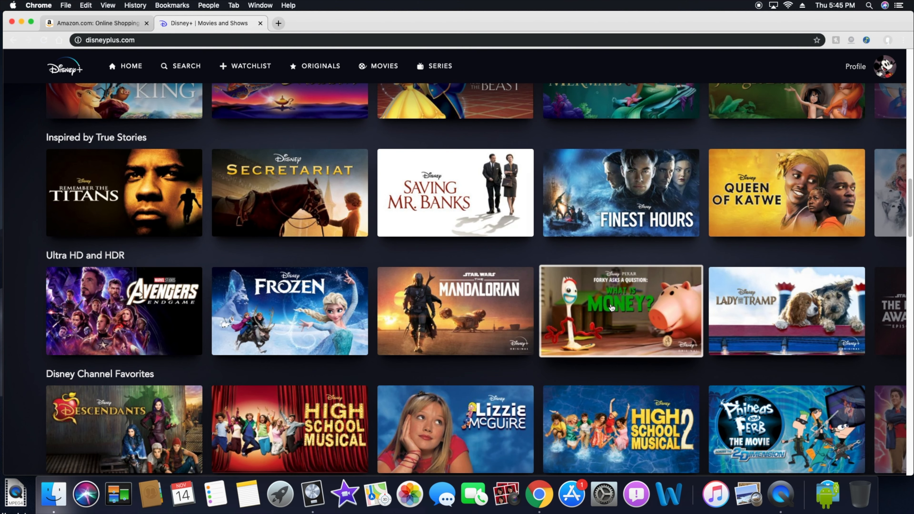
{"action": "scroll", "scroll_direction": "down", "scroll_amount": 3}
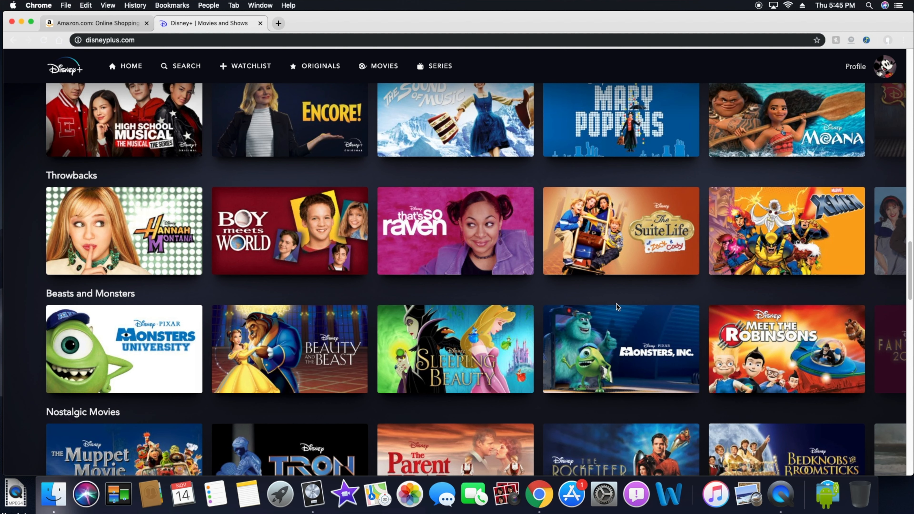
{"action": "mouse_move", "coordinate": [624, 298]}
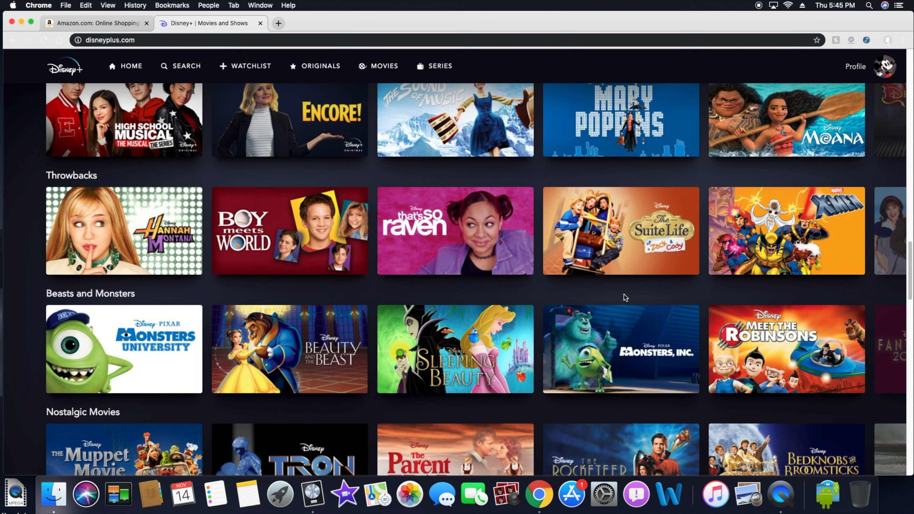